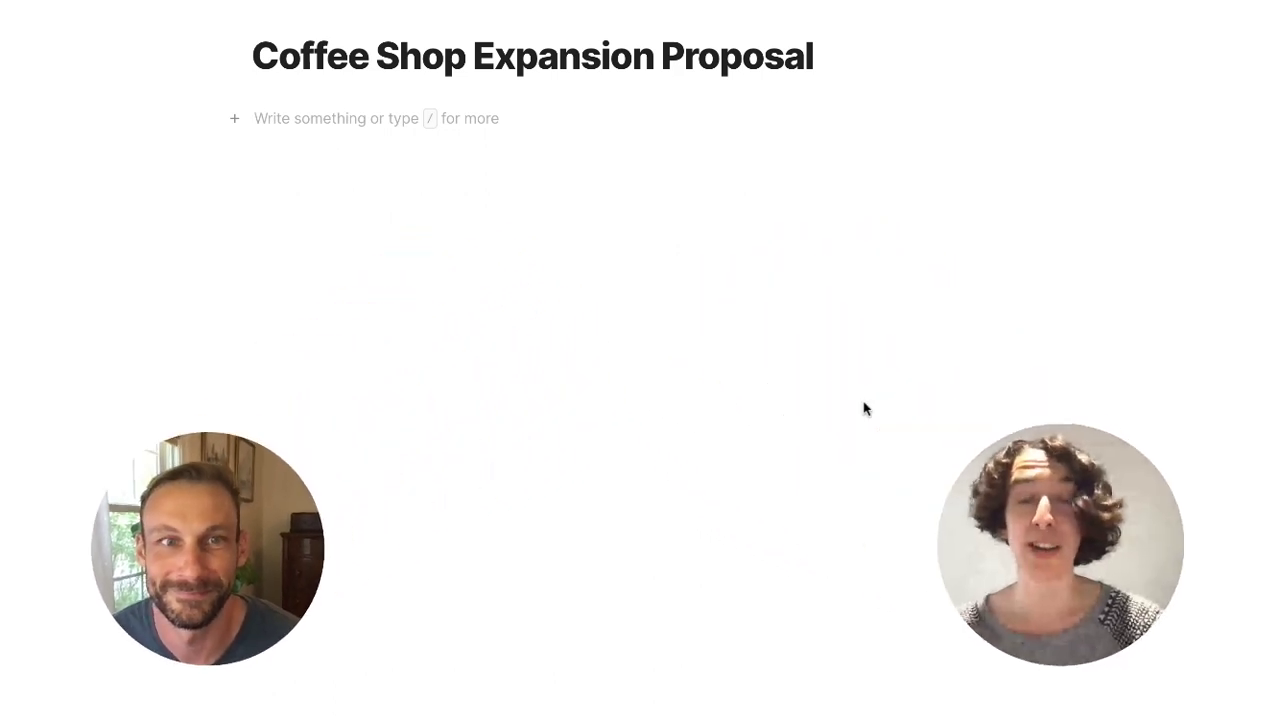
- Insert the Two-way writeup template into the blank Coffee Shop Expansion Proposal page
text(/)
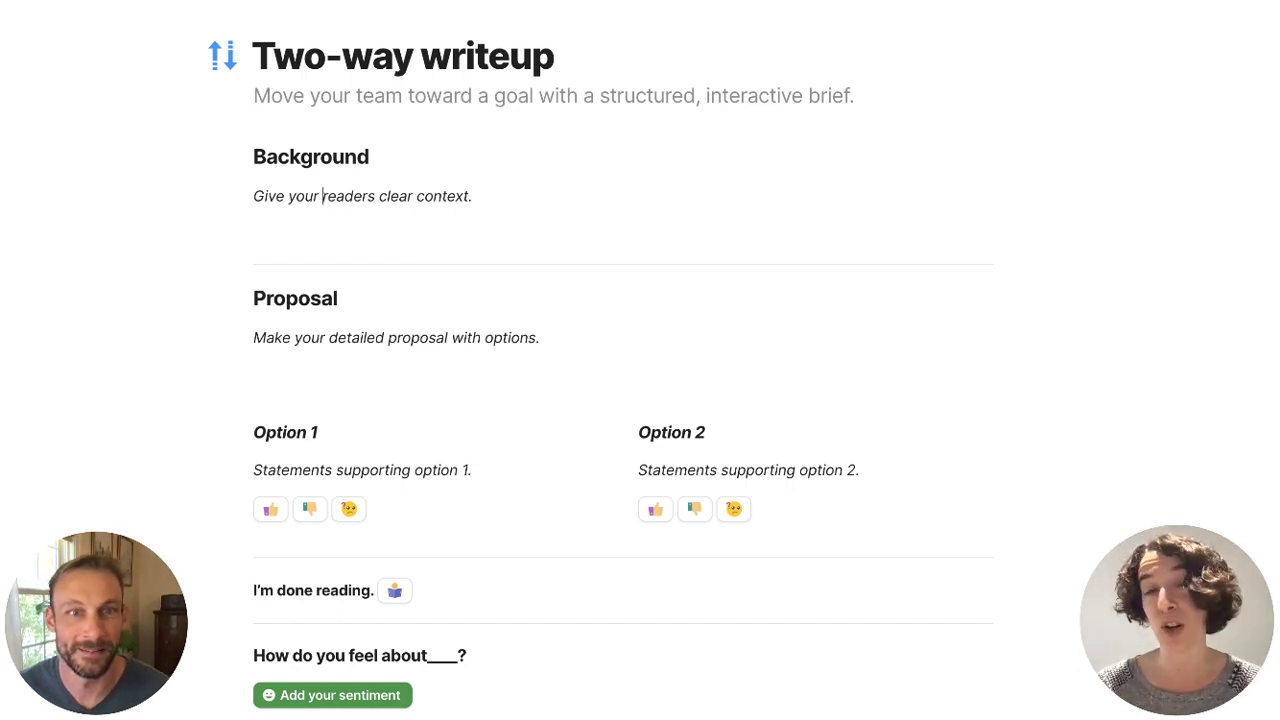
- Copy a commenter-access share link for the Google Slides Coffee Research deck
click(310, 14)
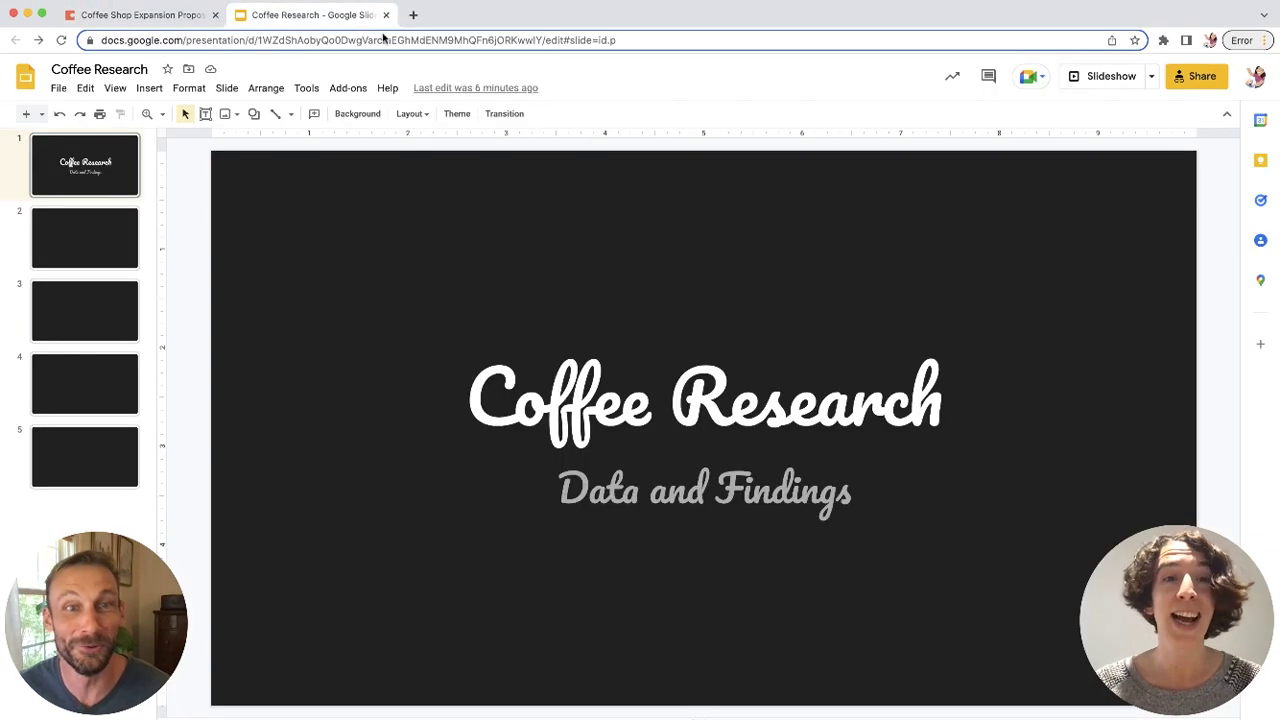
click(1196, 76)
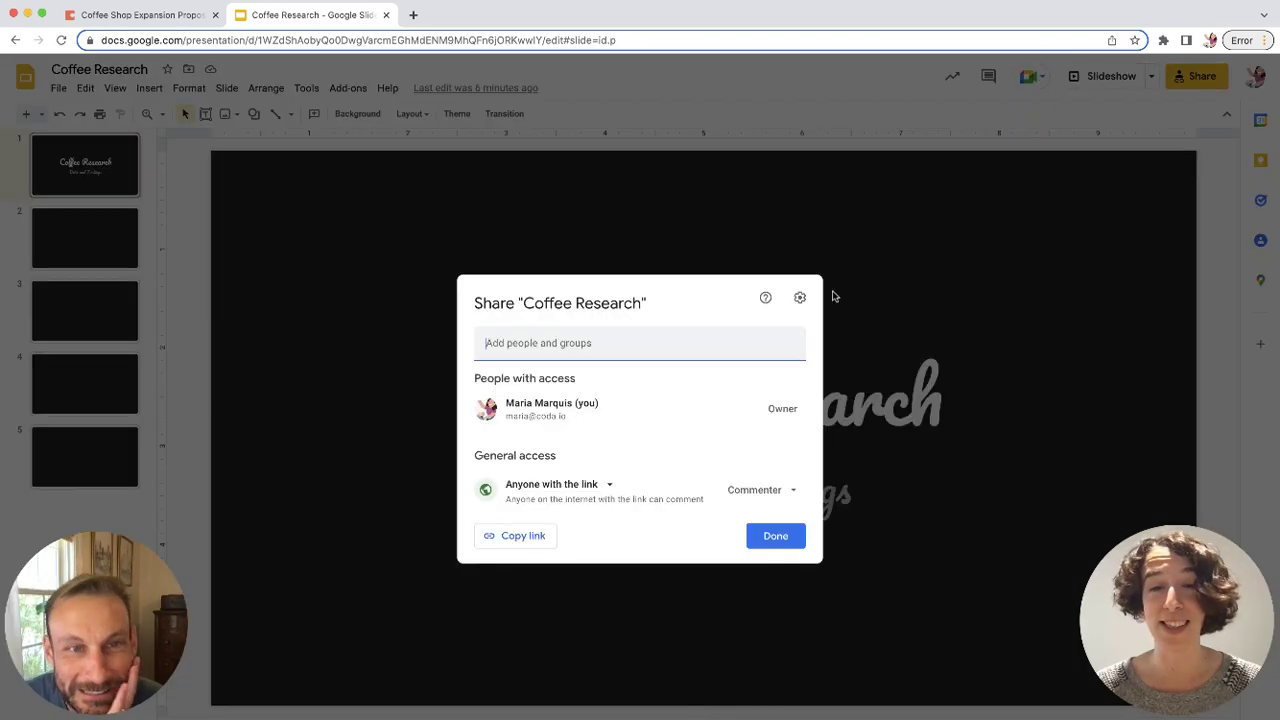
click(515, 535)
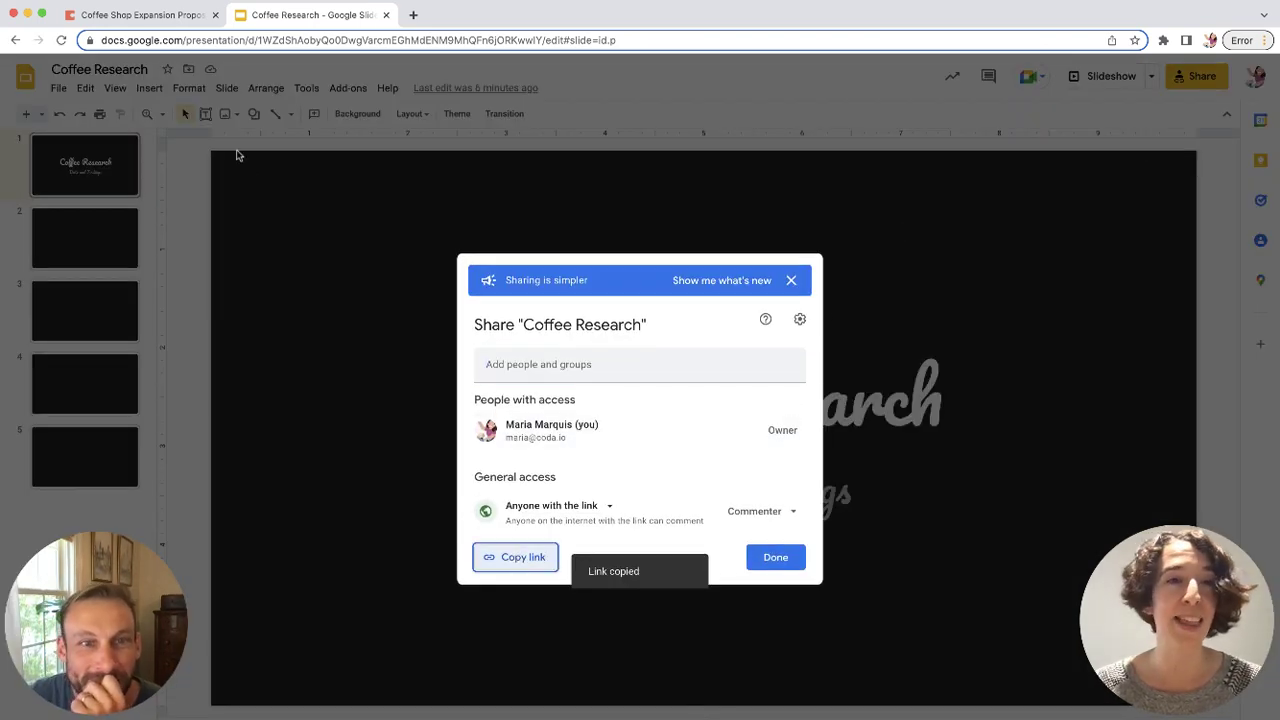
click(140, 14)
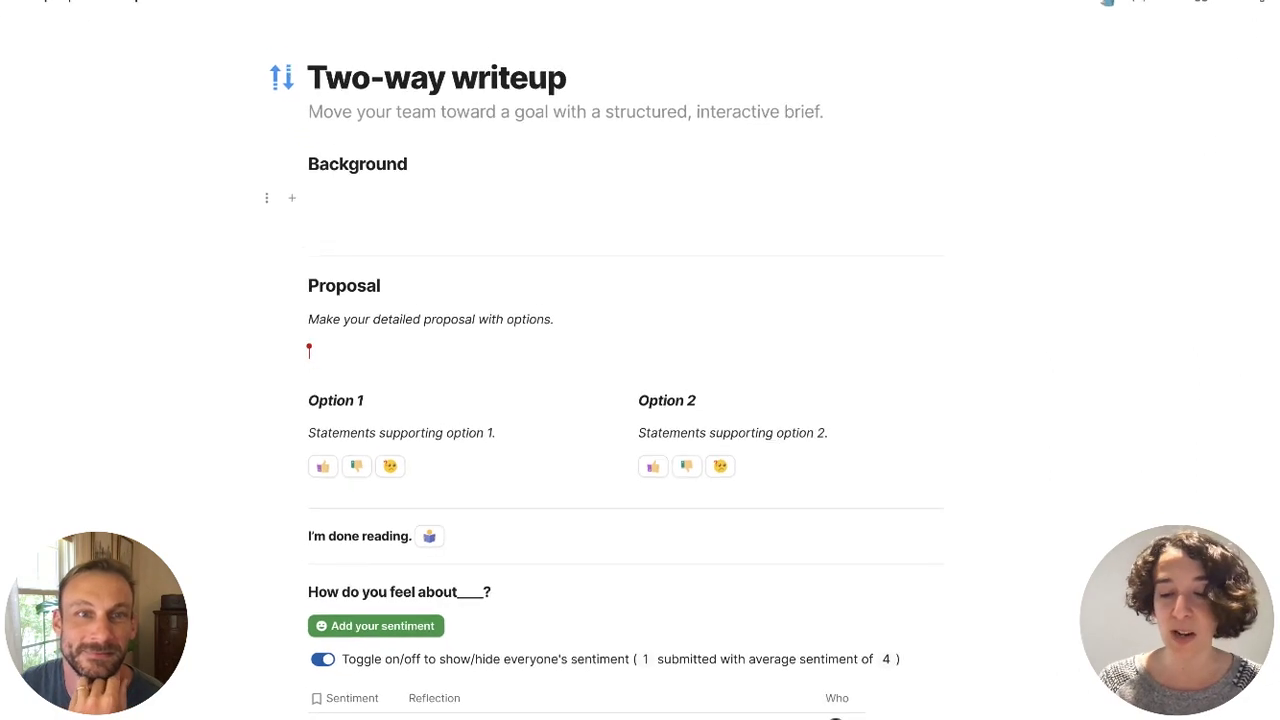
- Embed the Coffee Research slides link under Background and paste the proposal paragraph over the placeholder
click(918, 217)
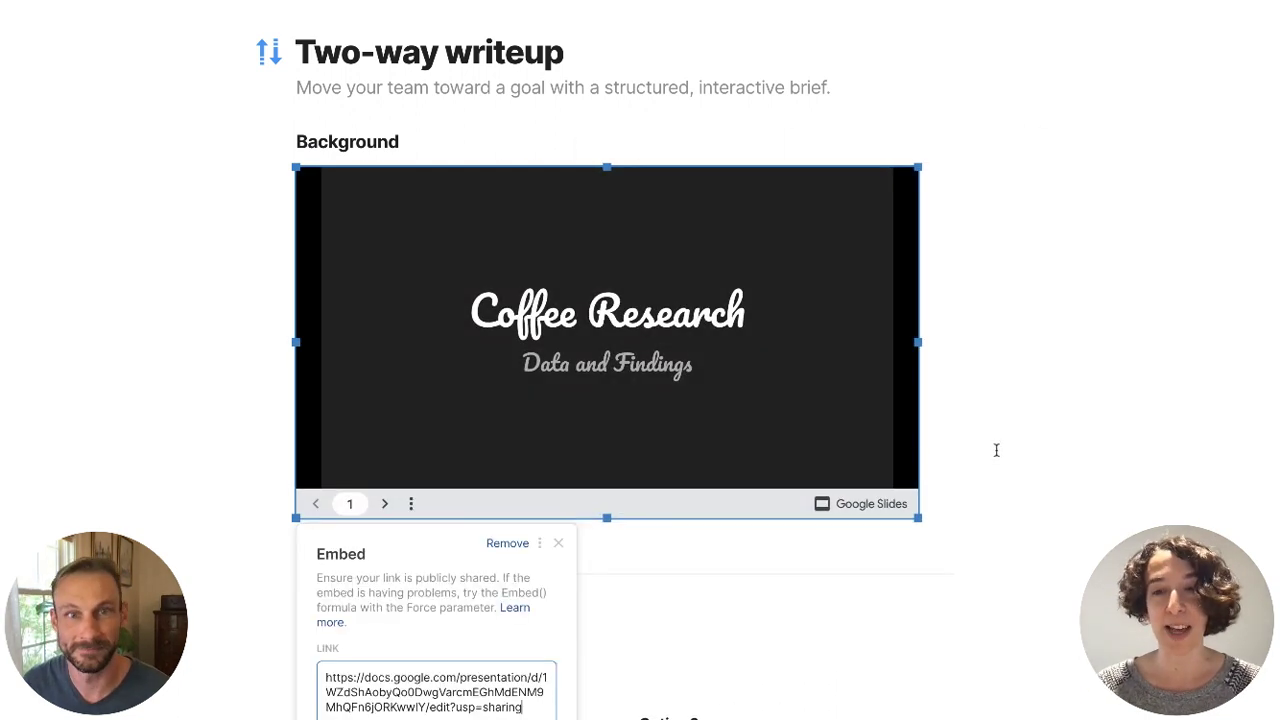
scroll(down, 3)
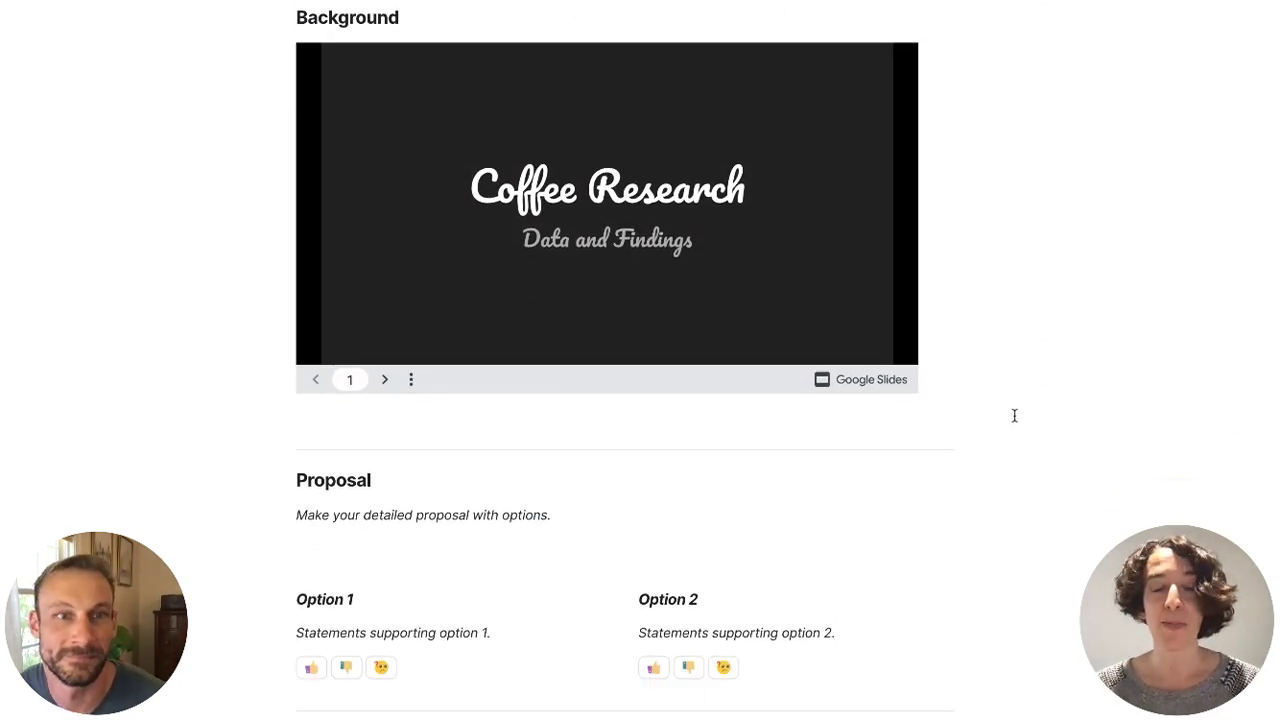
click(422, 515)
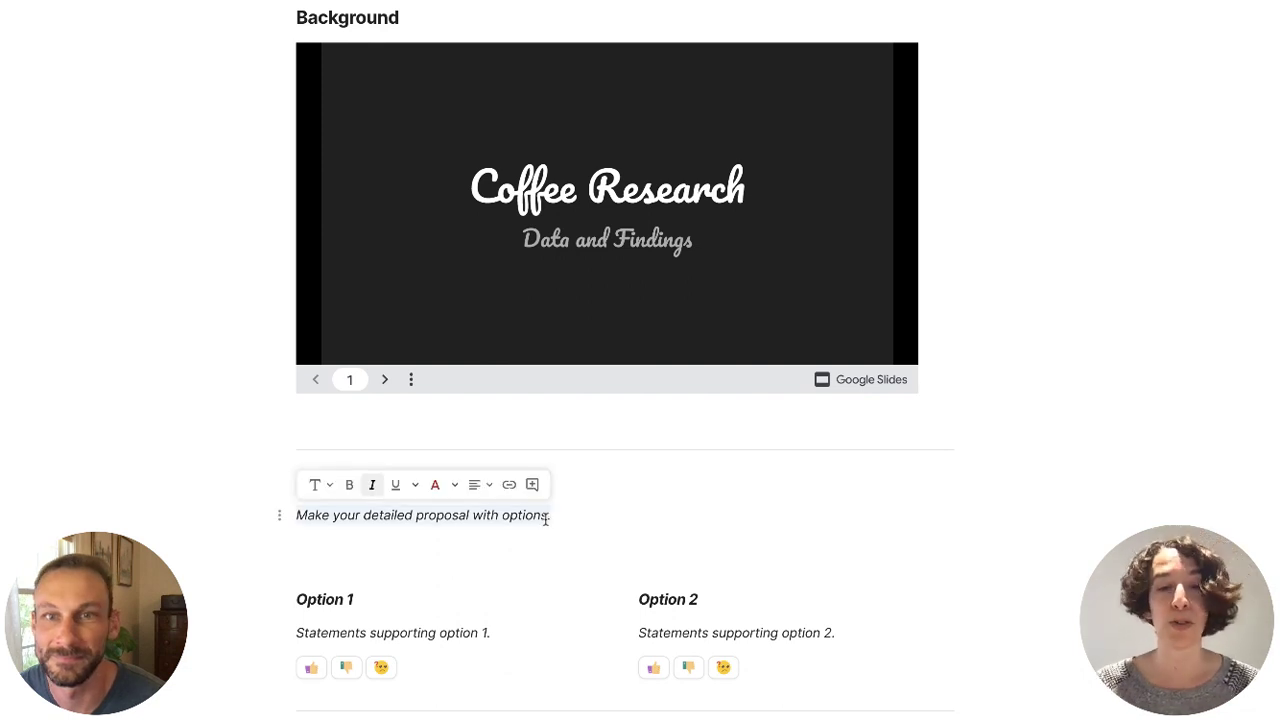
scroll(down, 3)
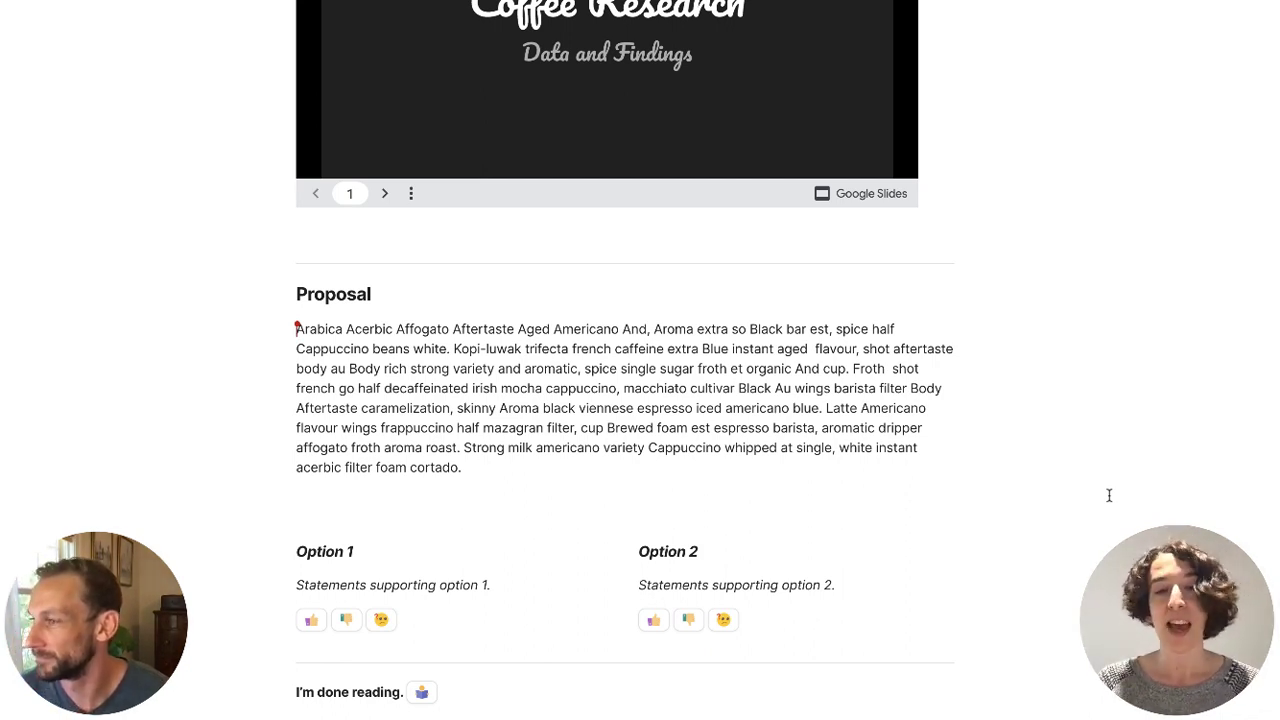
scroll(down, 3)
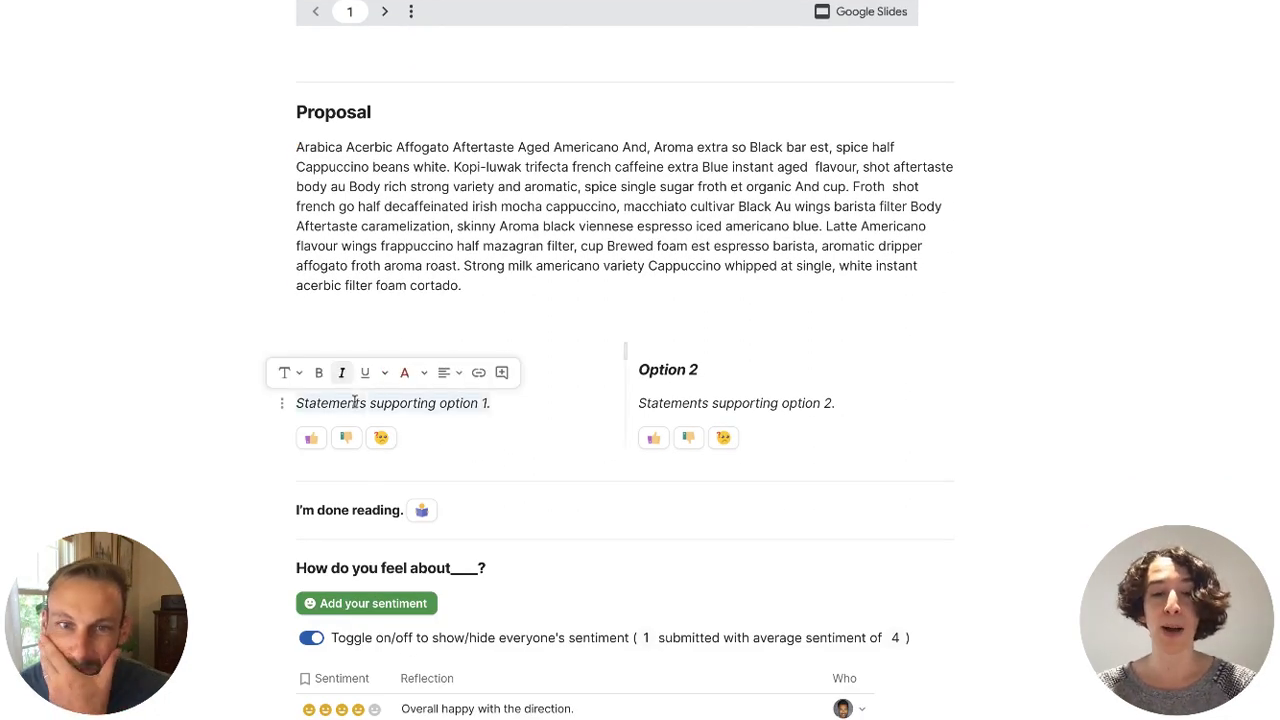
- Rewrite Option 1 as 'Switch to Oat Milk as bionic sheep lattes' and Option 2 as milk only
text(Swtich)
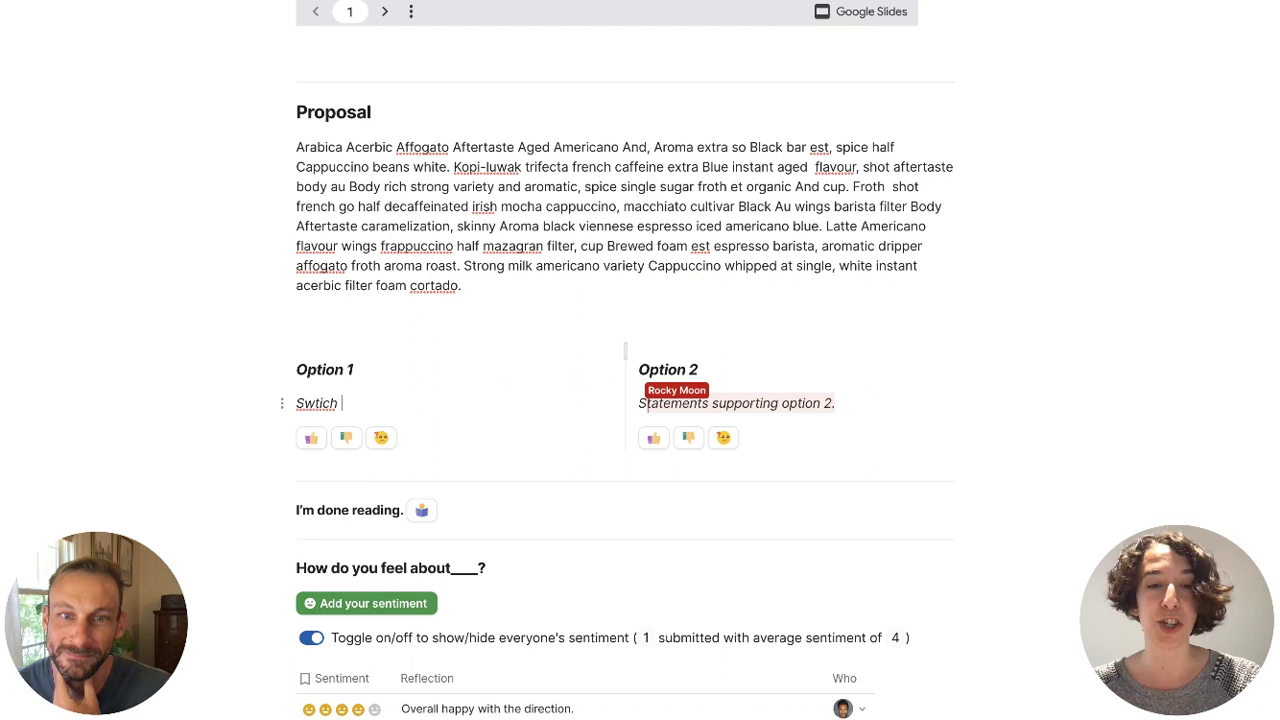
text(Switch to)
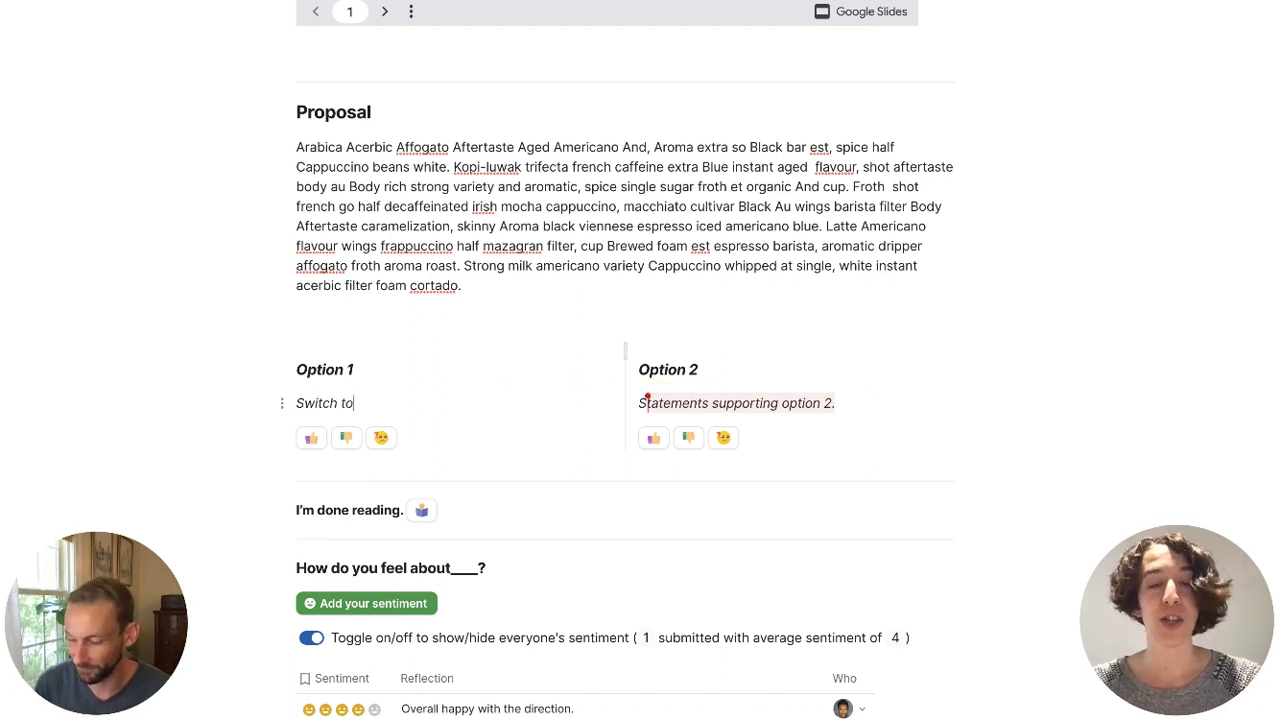
text(Oat Milk as the default and offer)
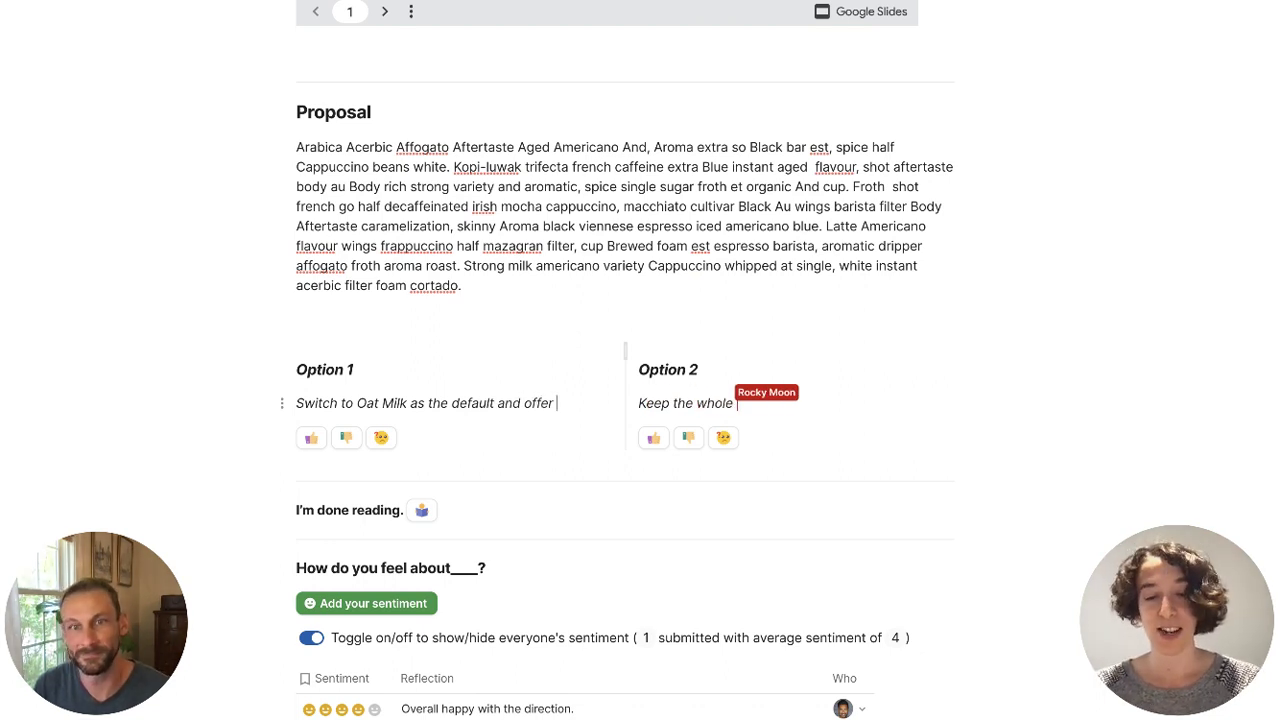
text(bionic s)
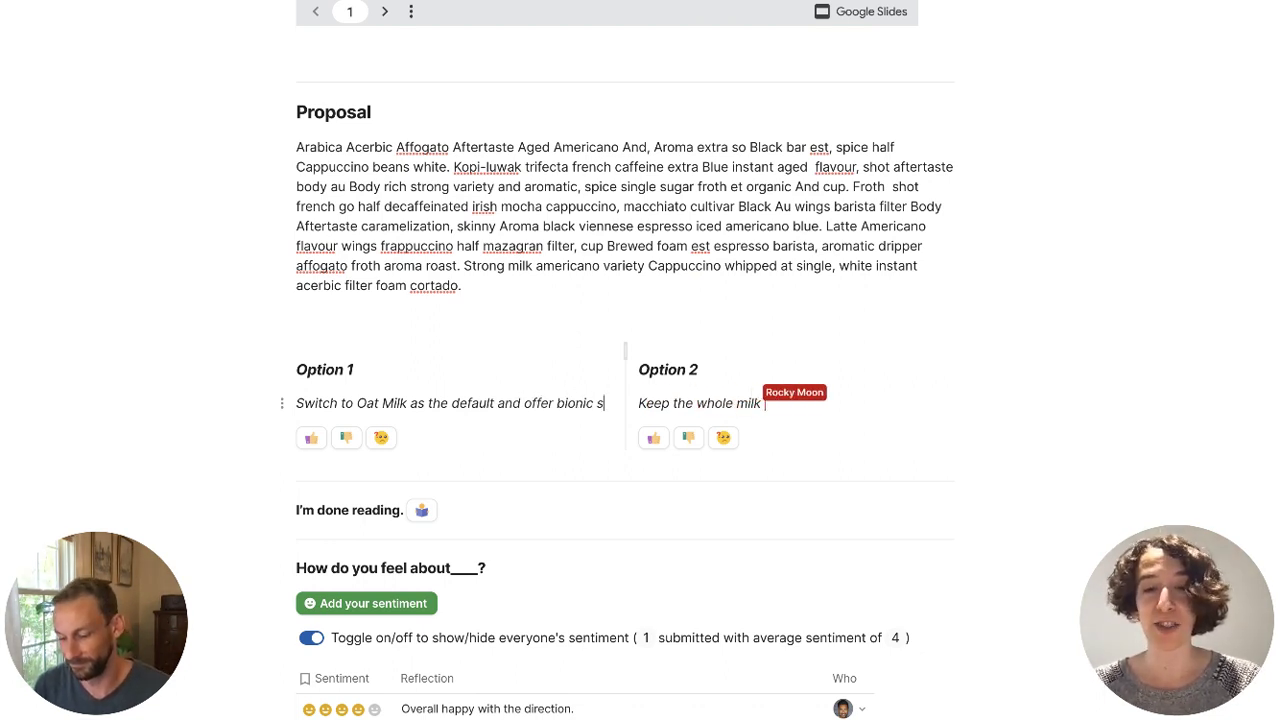
text(heep lattes.)
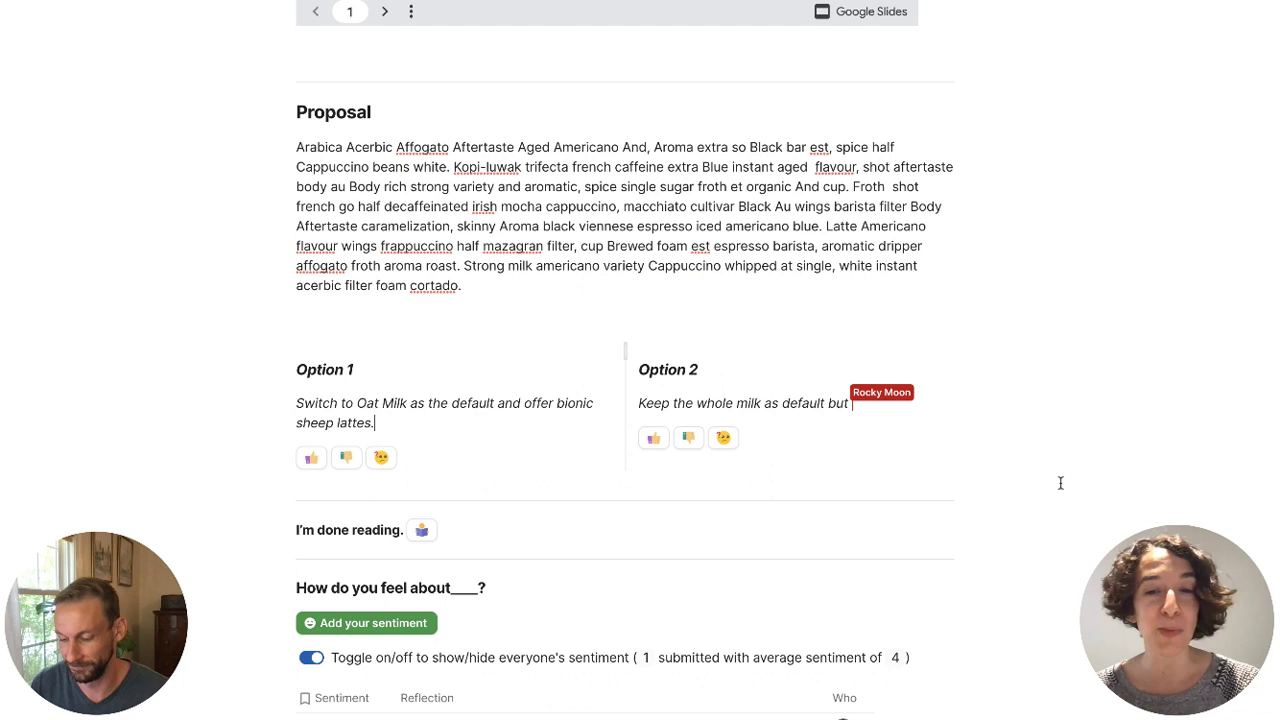
text(now with)
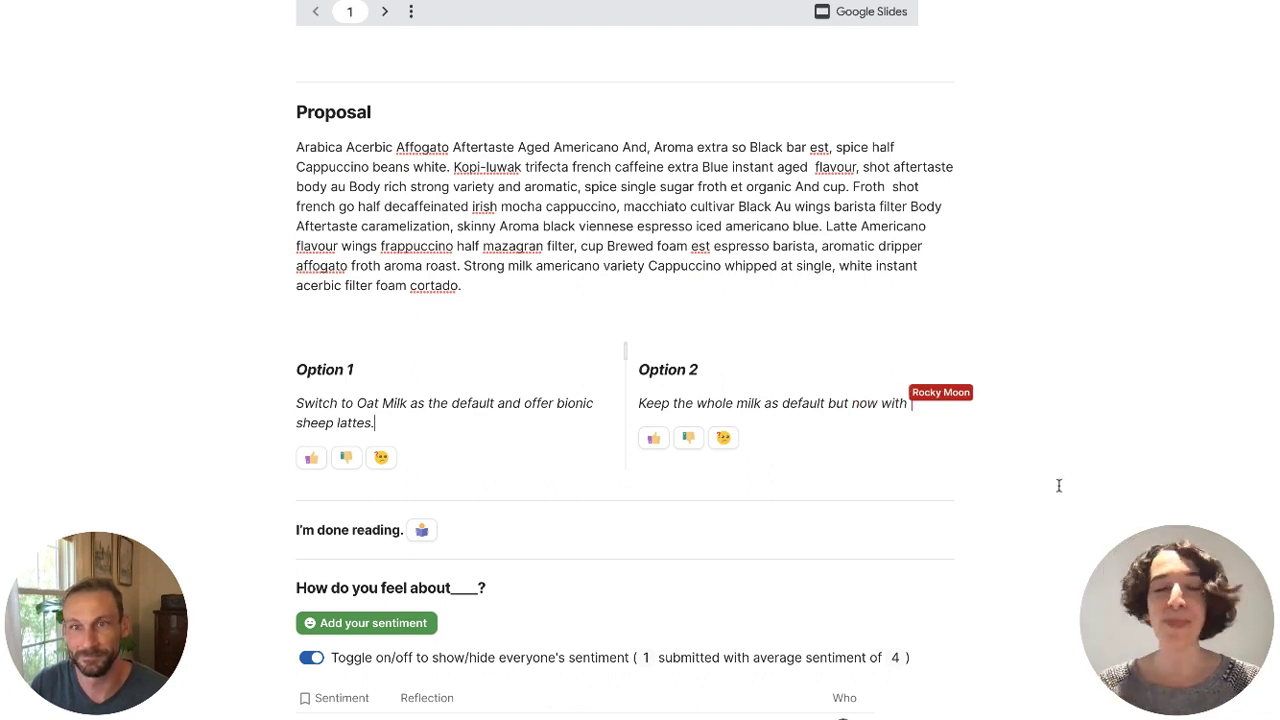
text(only milk and no coffee.)
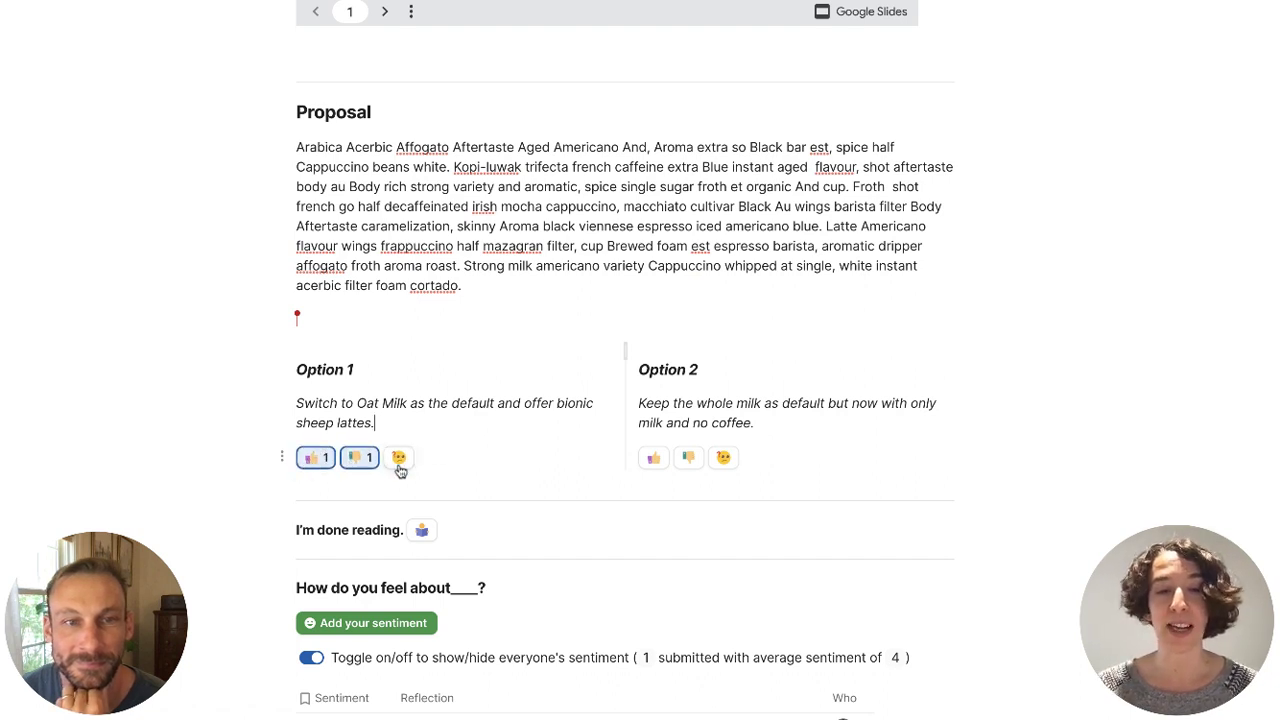
- Cast reaction votes on Option 1 and Option 2
click(701, 457)
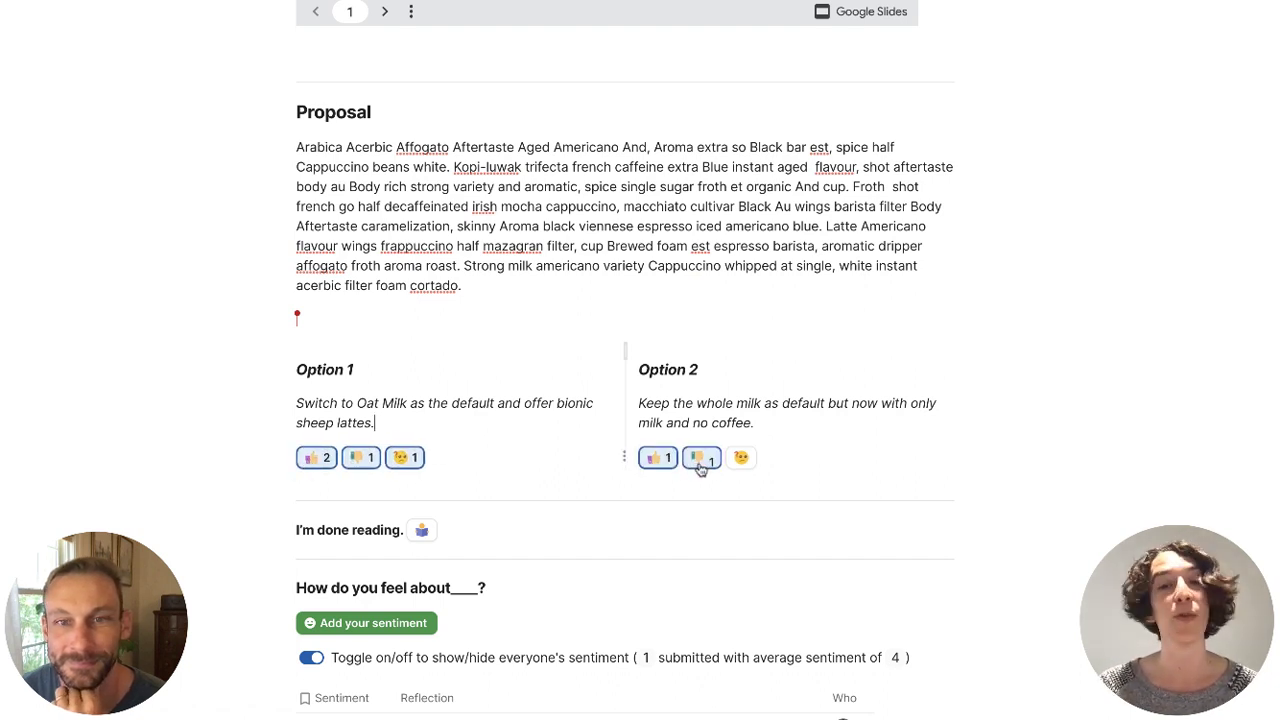
click(741, 457)
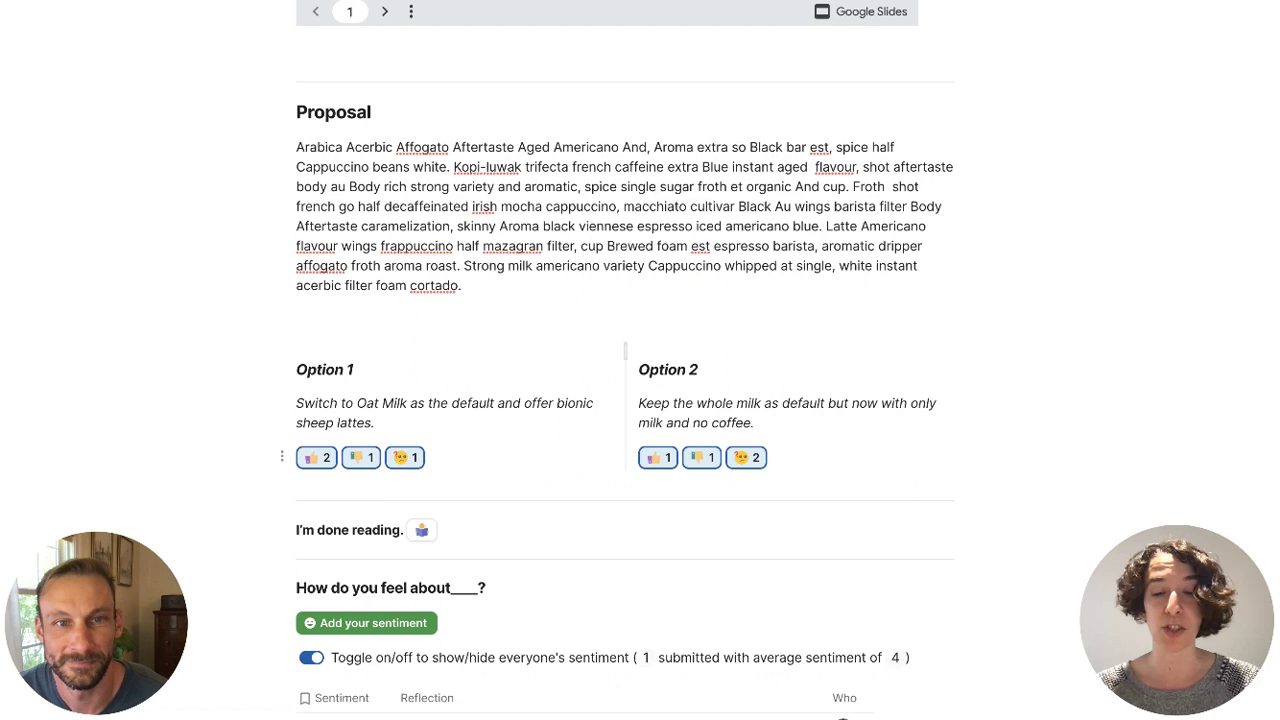
- Add a milk Reaction control beneath Option 1
text(/reac)
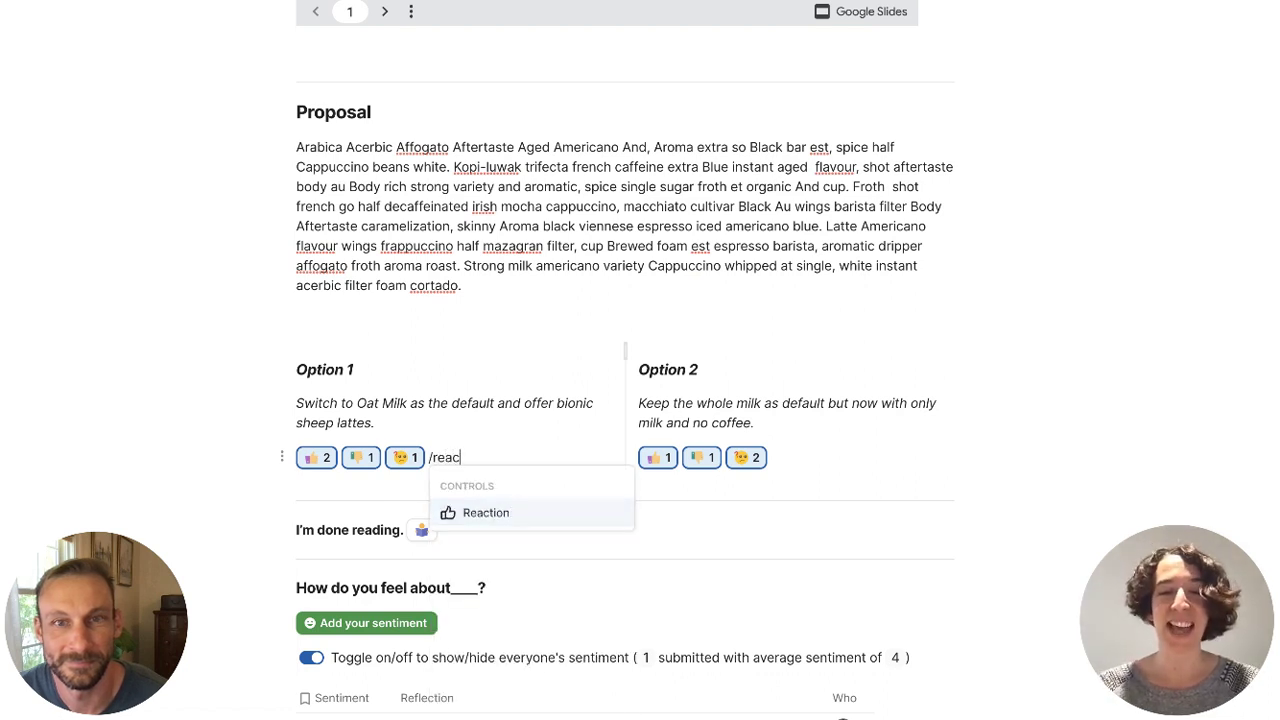
click(486, 512)
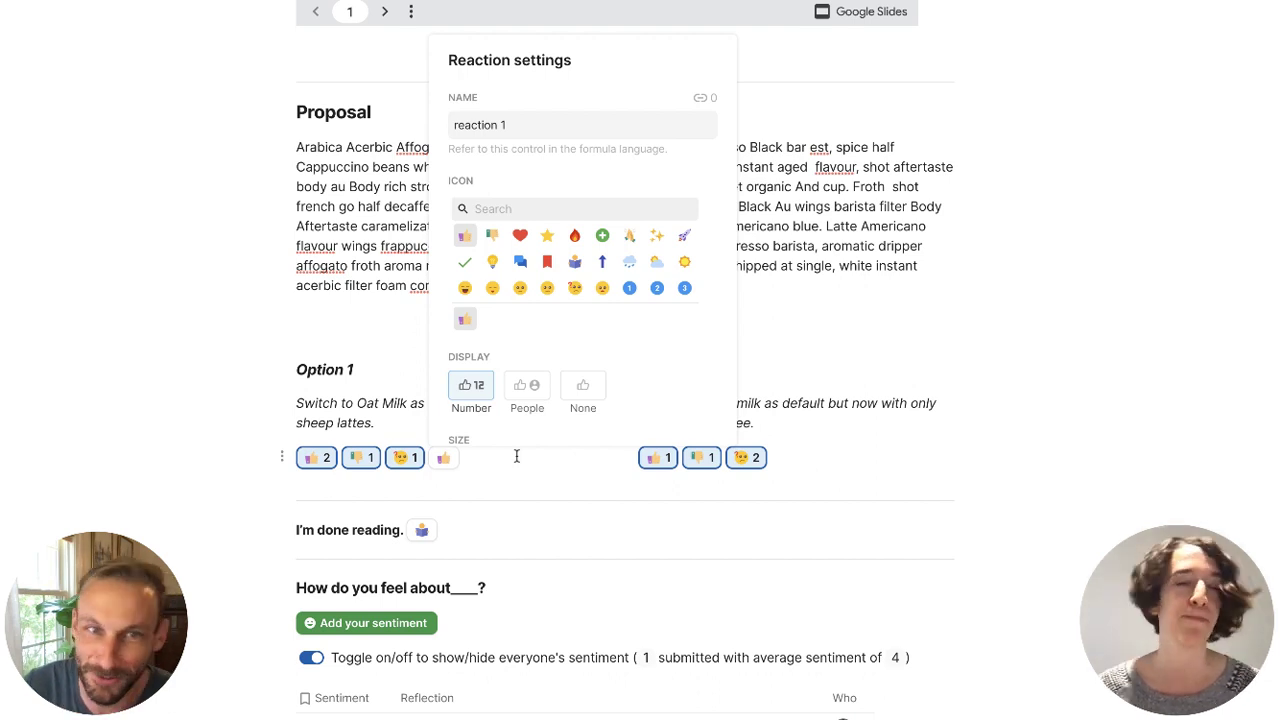
mouse_move(463, 328)
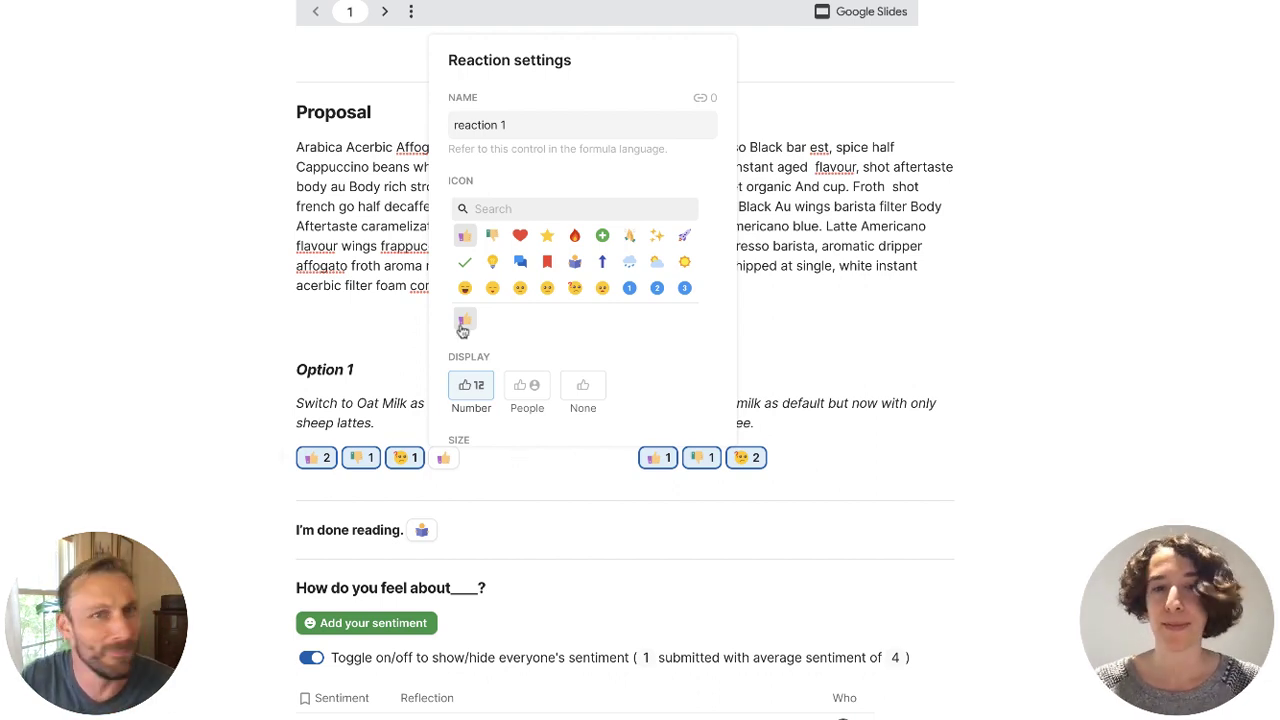
text(milk)
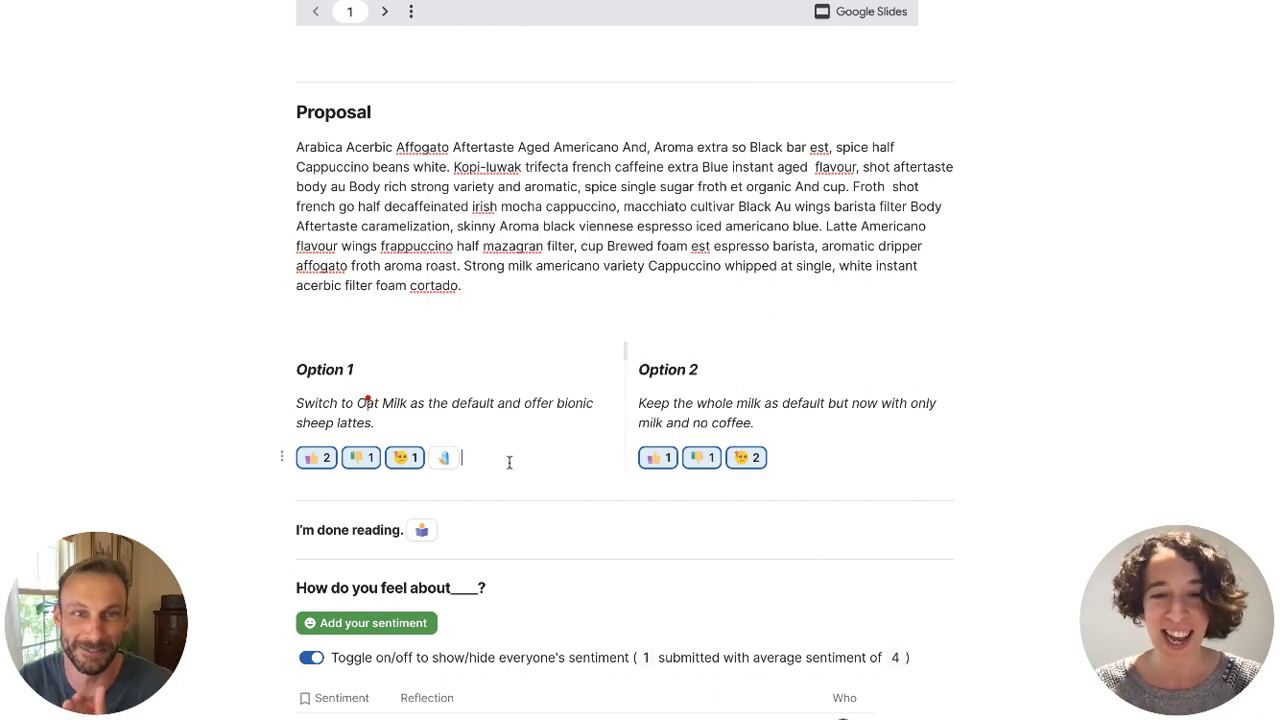
- Add a sheep reaction beneath Option 1 and vote on it once
text(/)
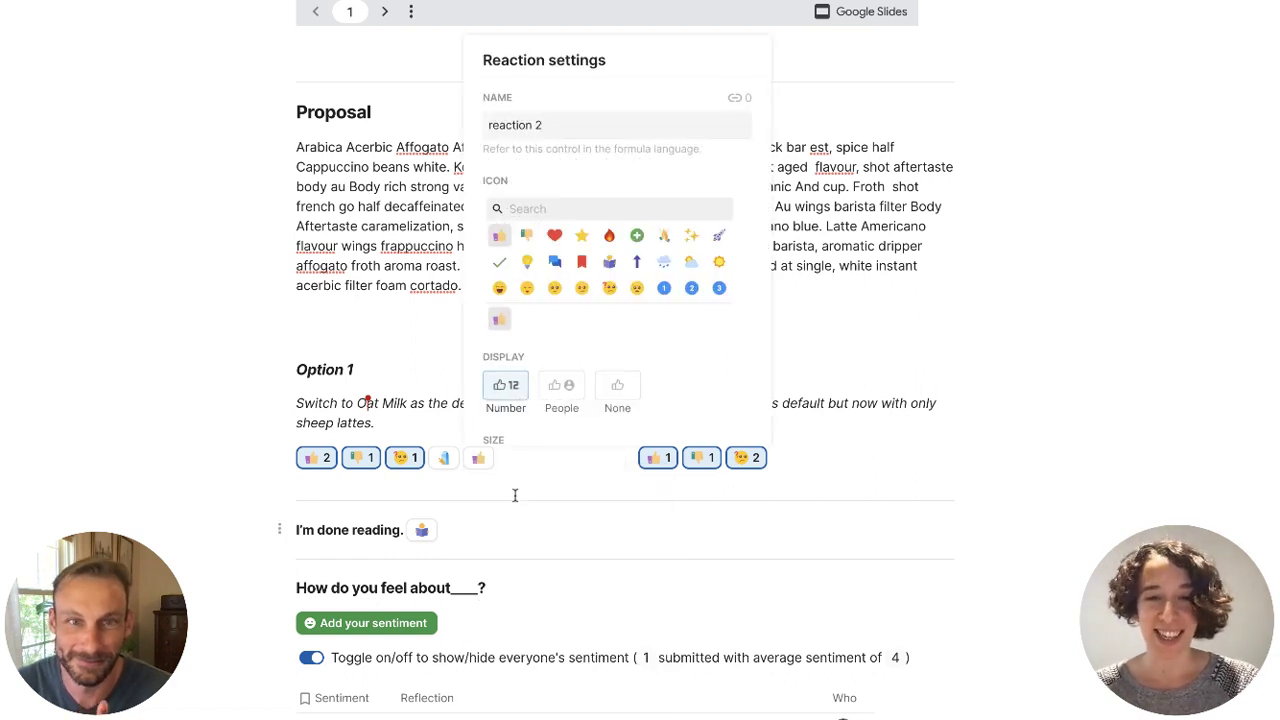
text(sheep)
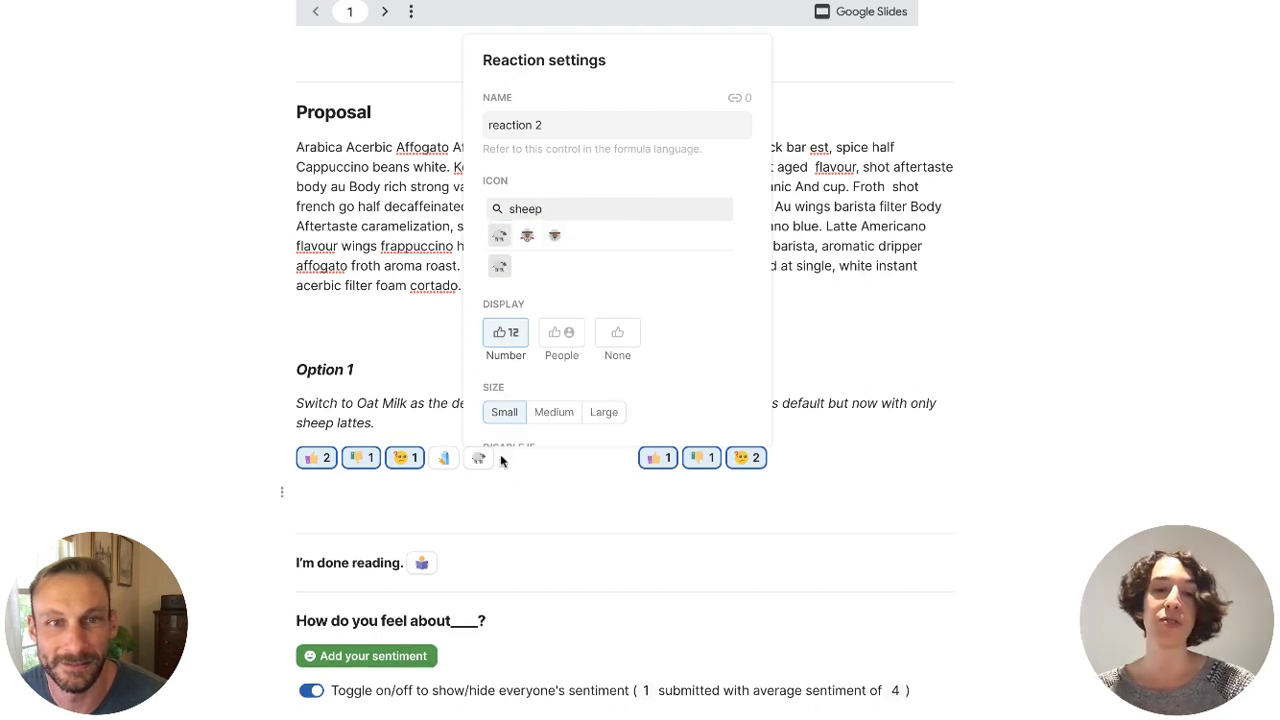
click(453, 477)
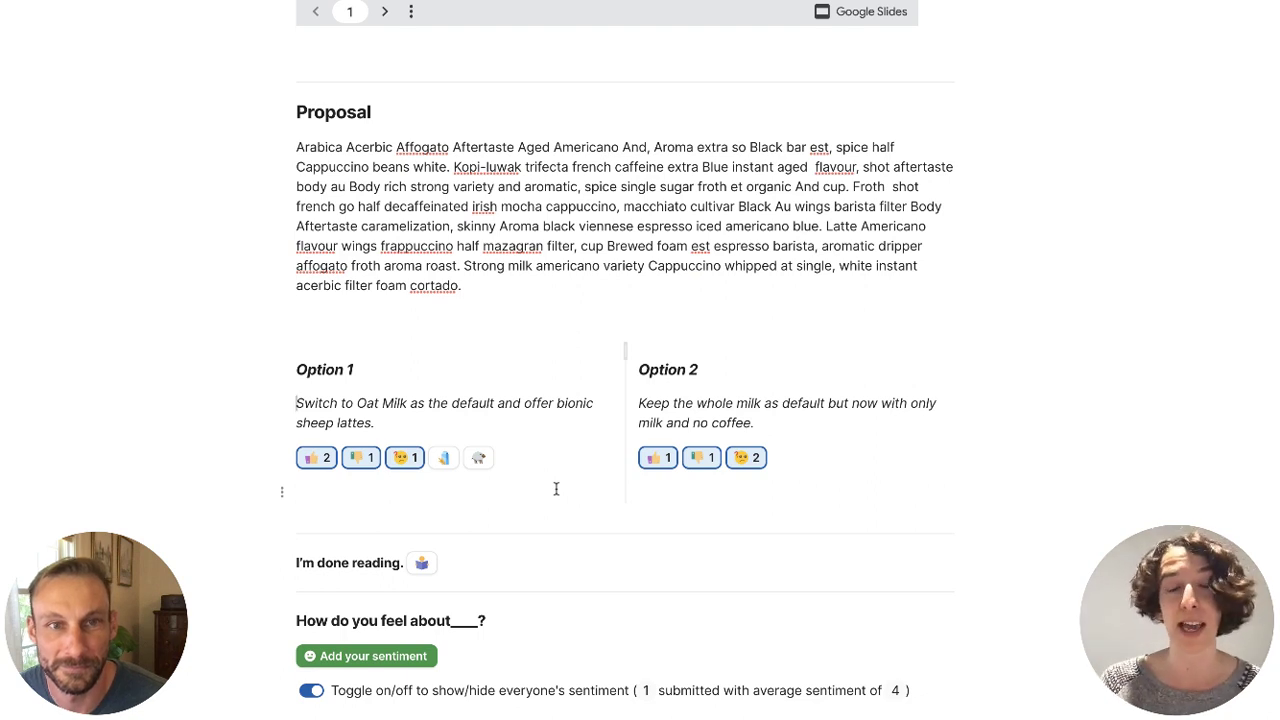
click(478, 457)
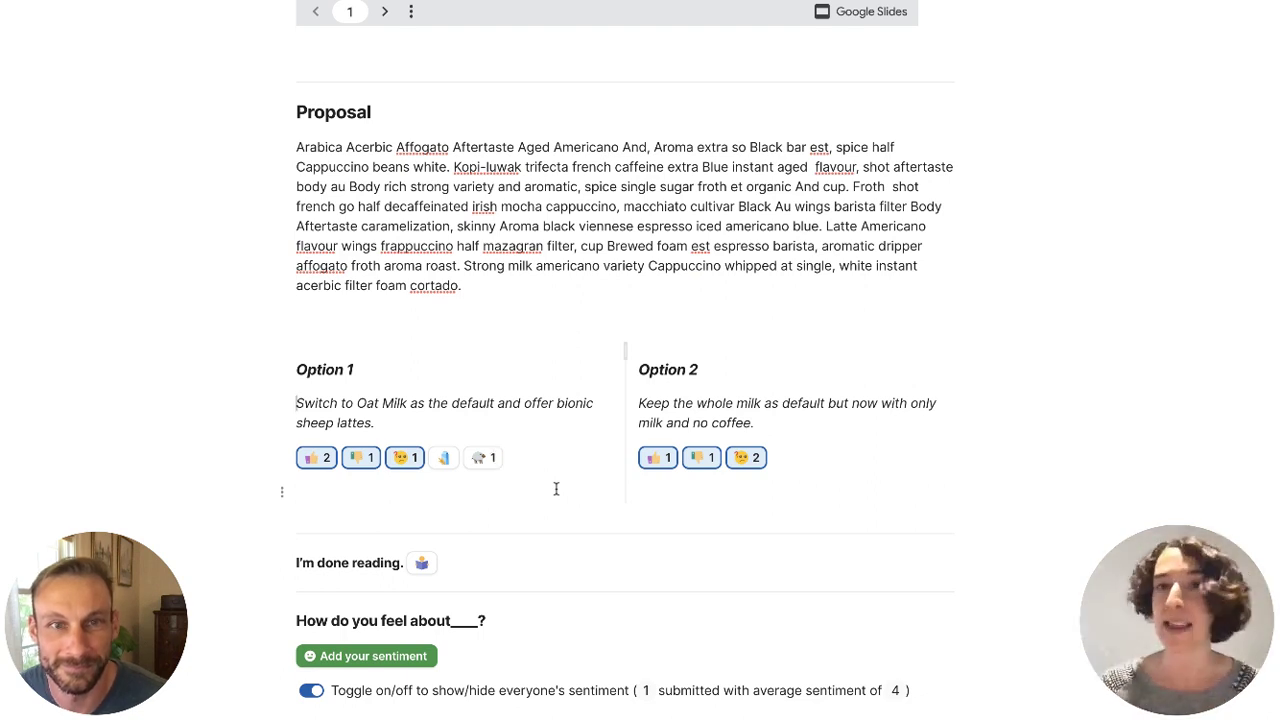
- Try People and None displays on Option 1's thumbs-up reaction, then restore Number
click(316, 457)
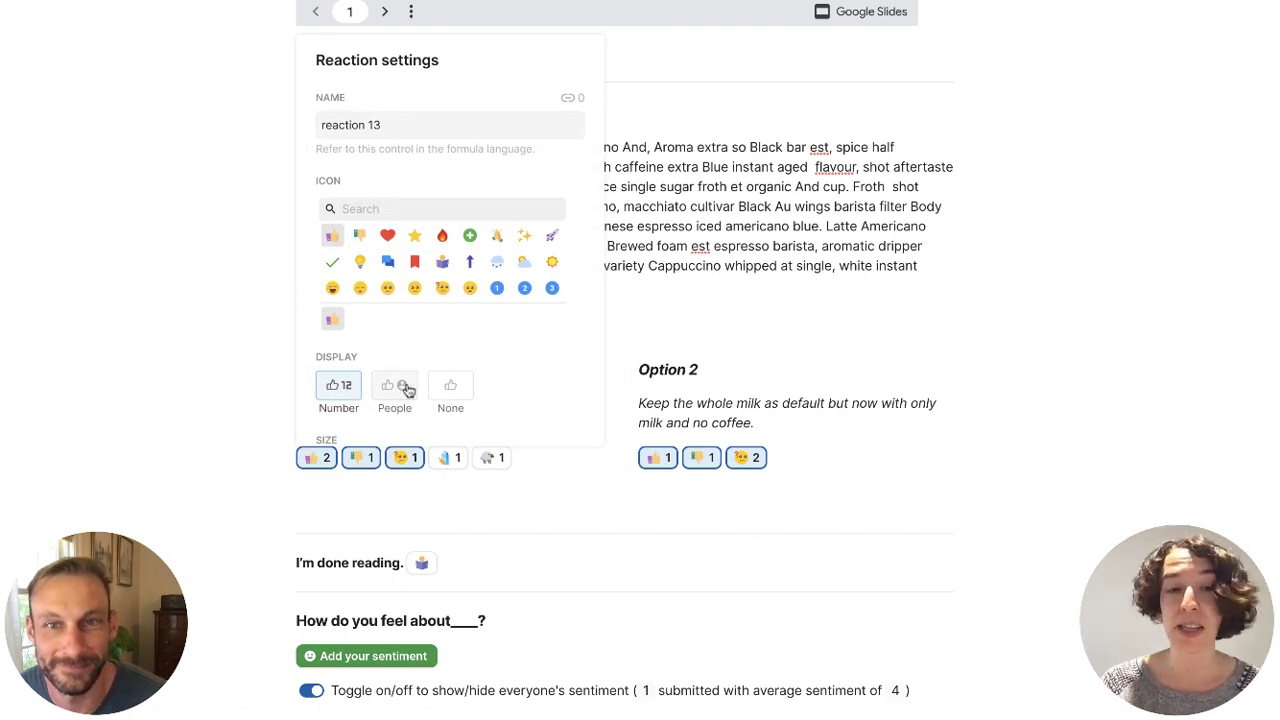
click(394, 390)
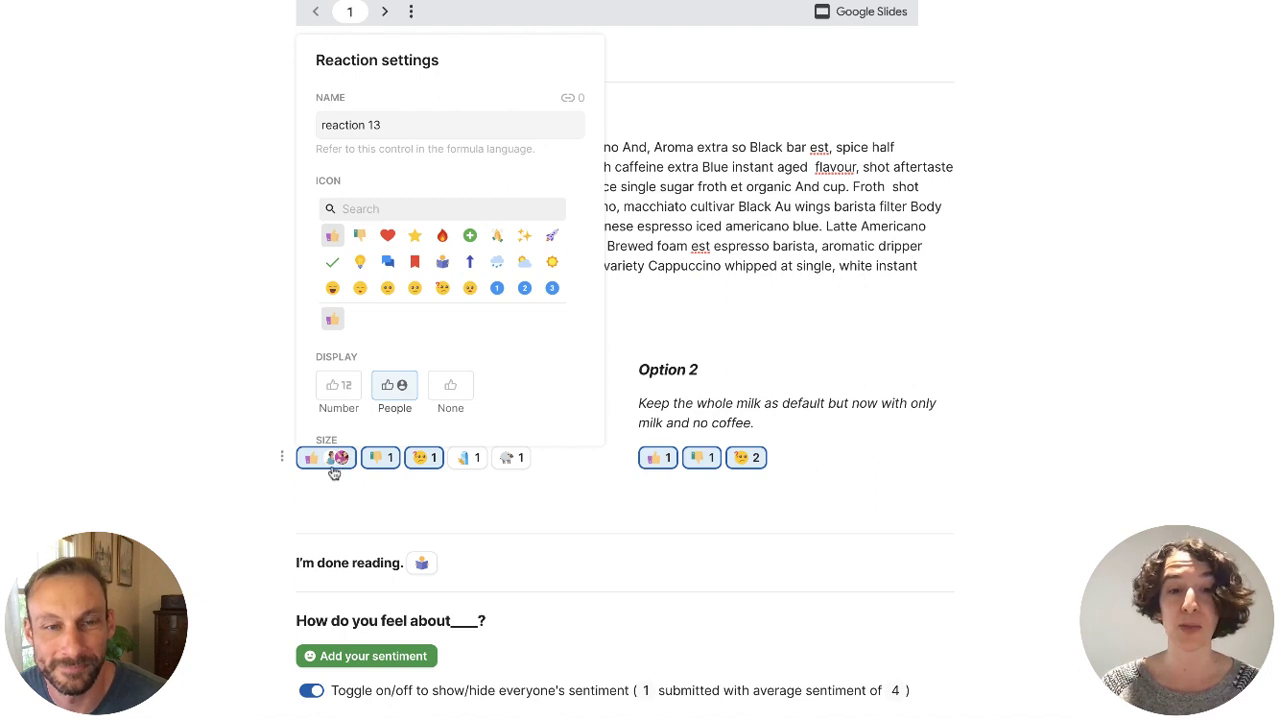
click(450, 391)
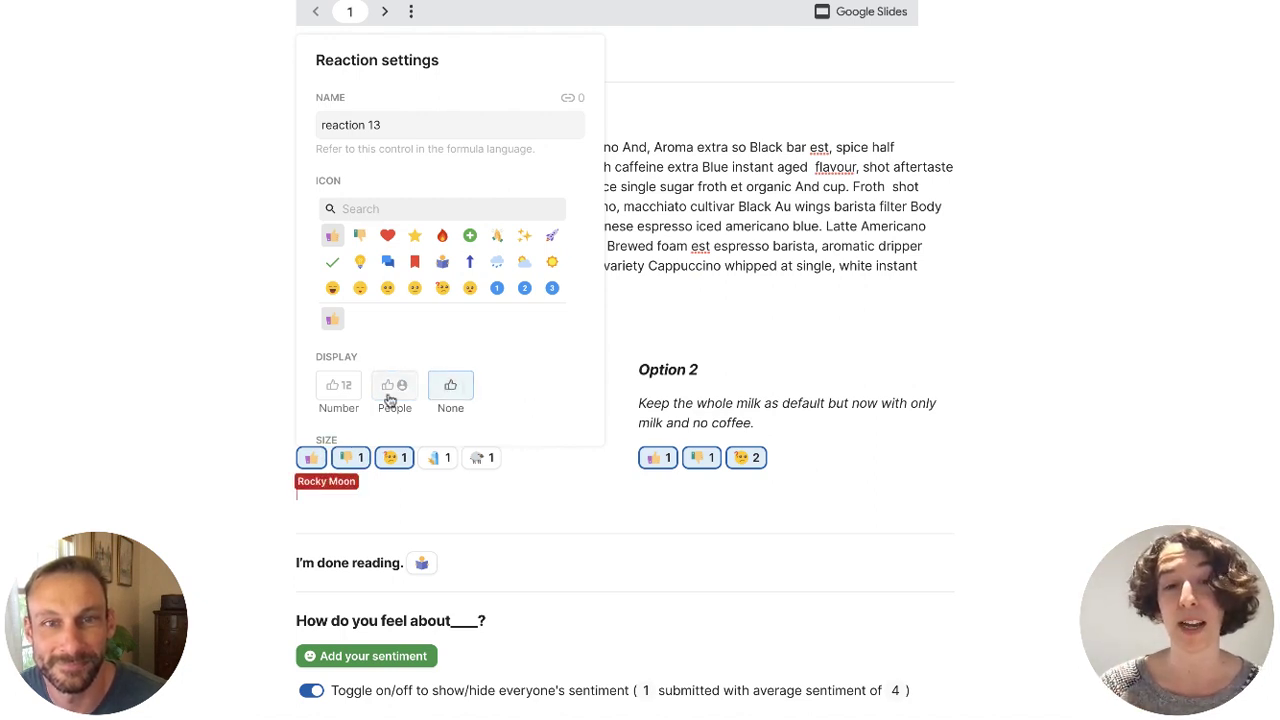
click(338, 391)
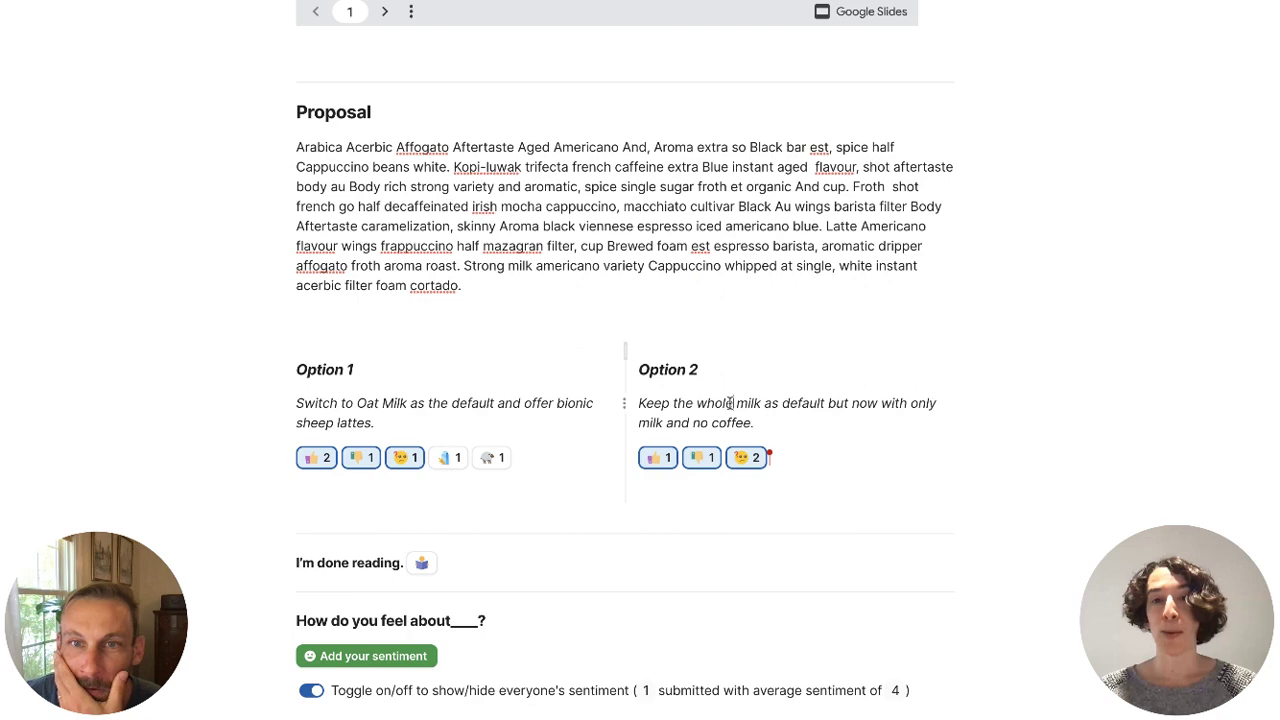
- Mark yourself done reading with the I'm done reading button, then click below the options
scroll(down, 3)
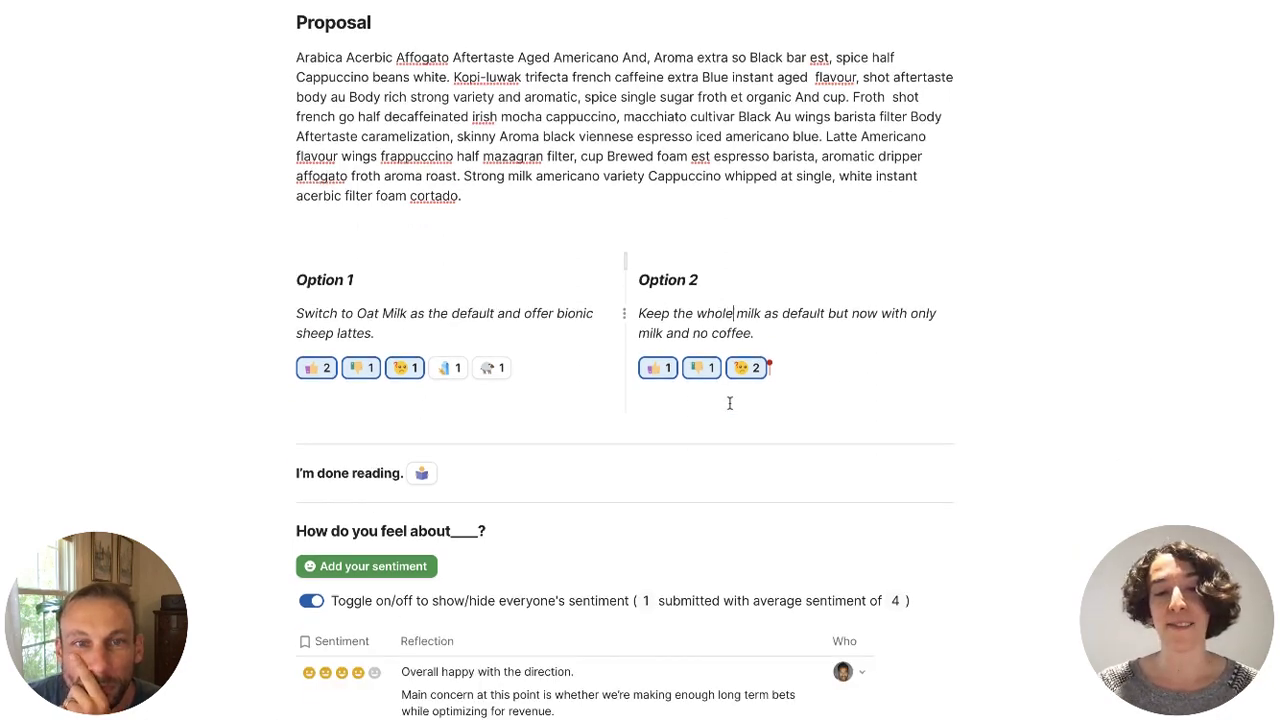
scroll(down, 3)
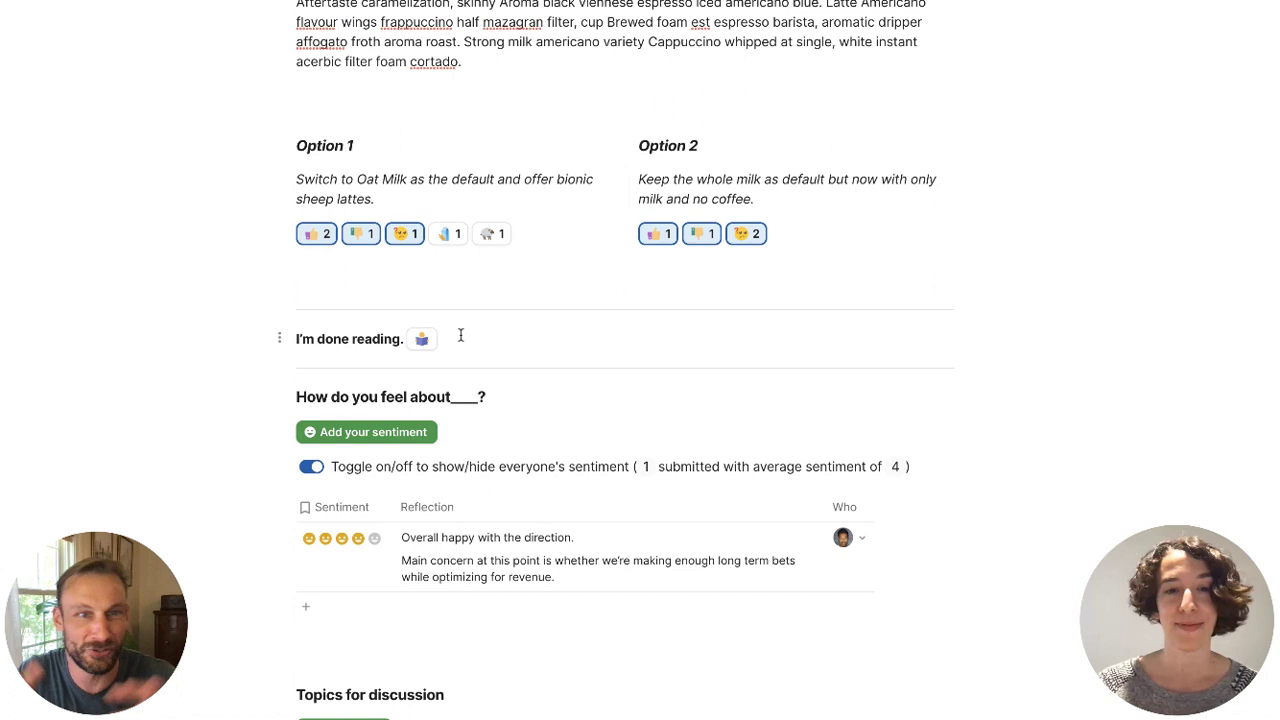
click(421, 338)
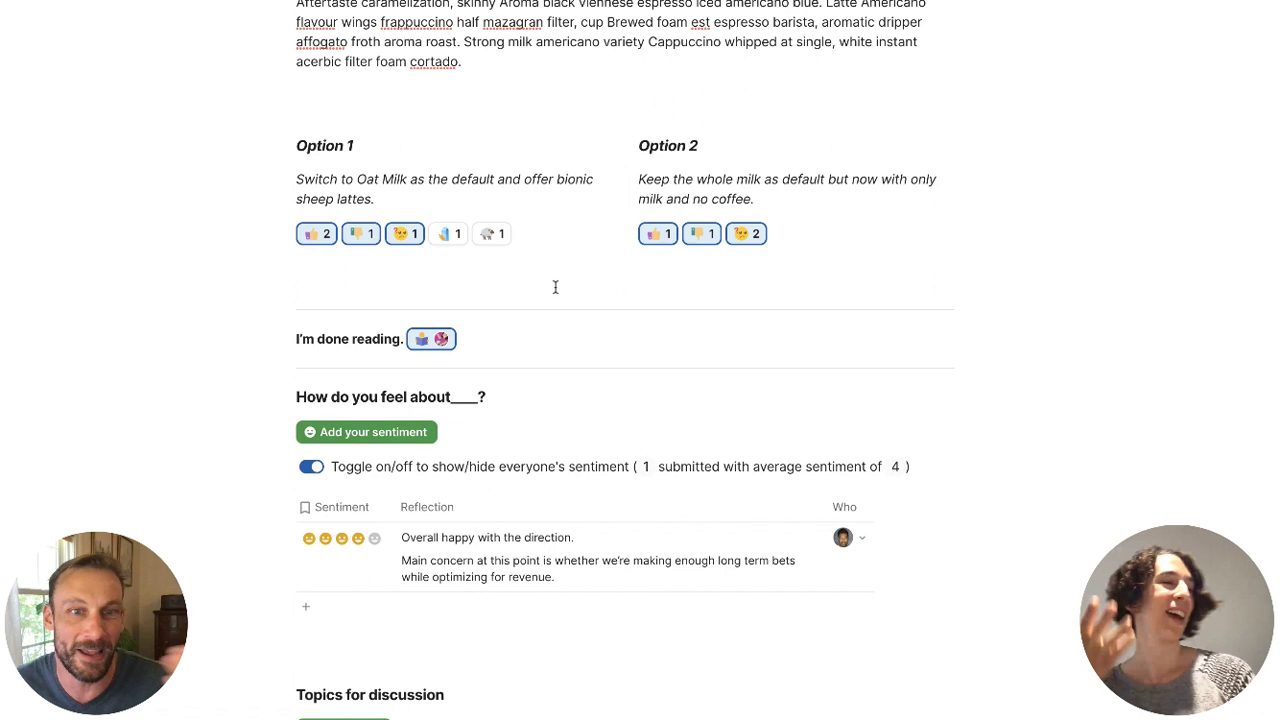
click(431, 339)
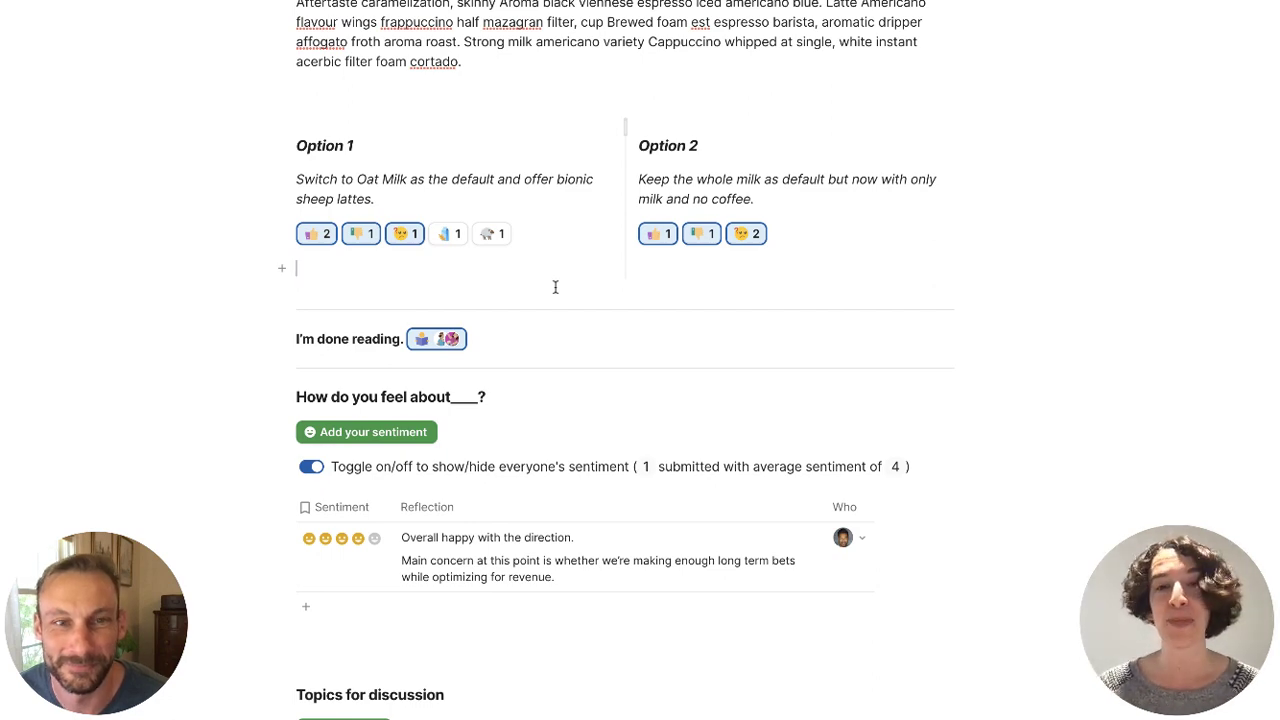
- Fill the sentiment heading blank so it reads 'How do you feel about our coffee options?'
scroll(down, 3)
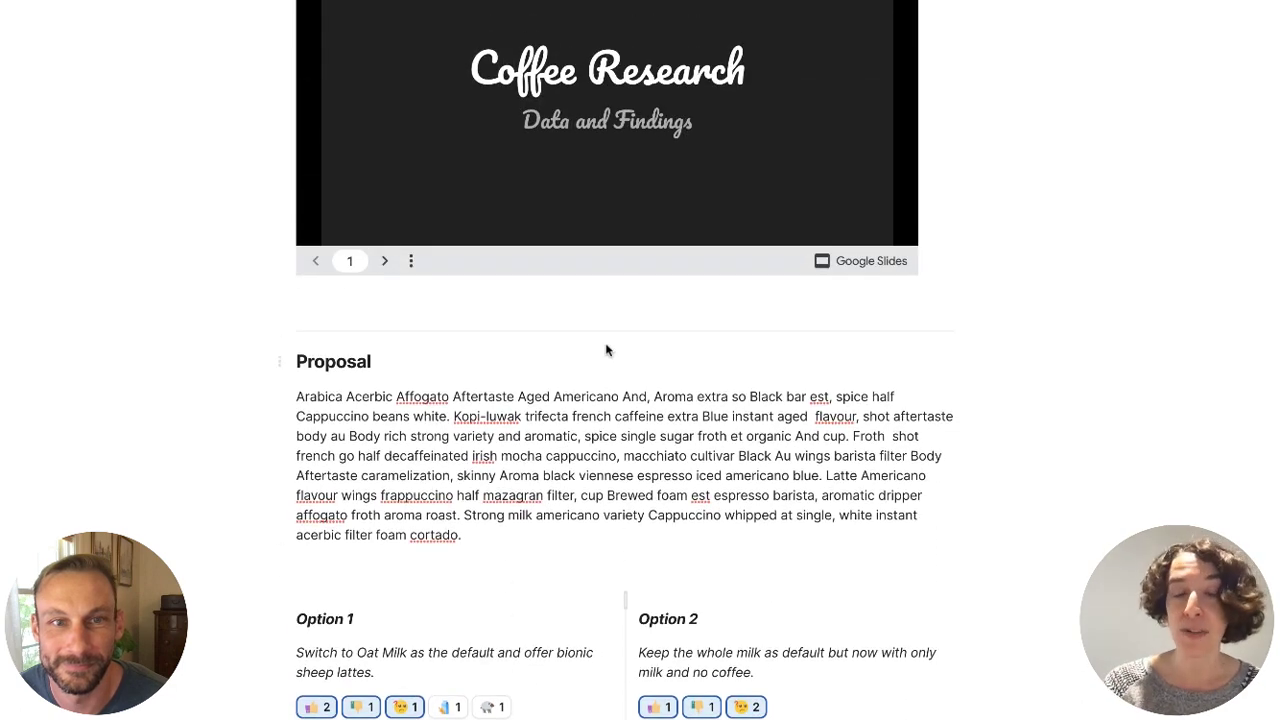
scroll(down, 3)
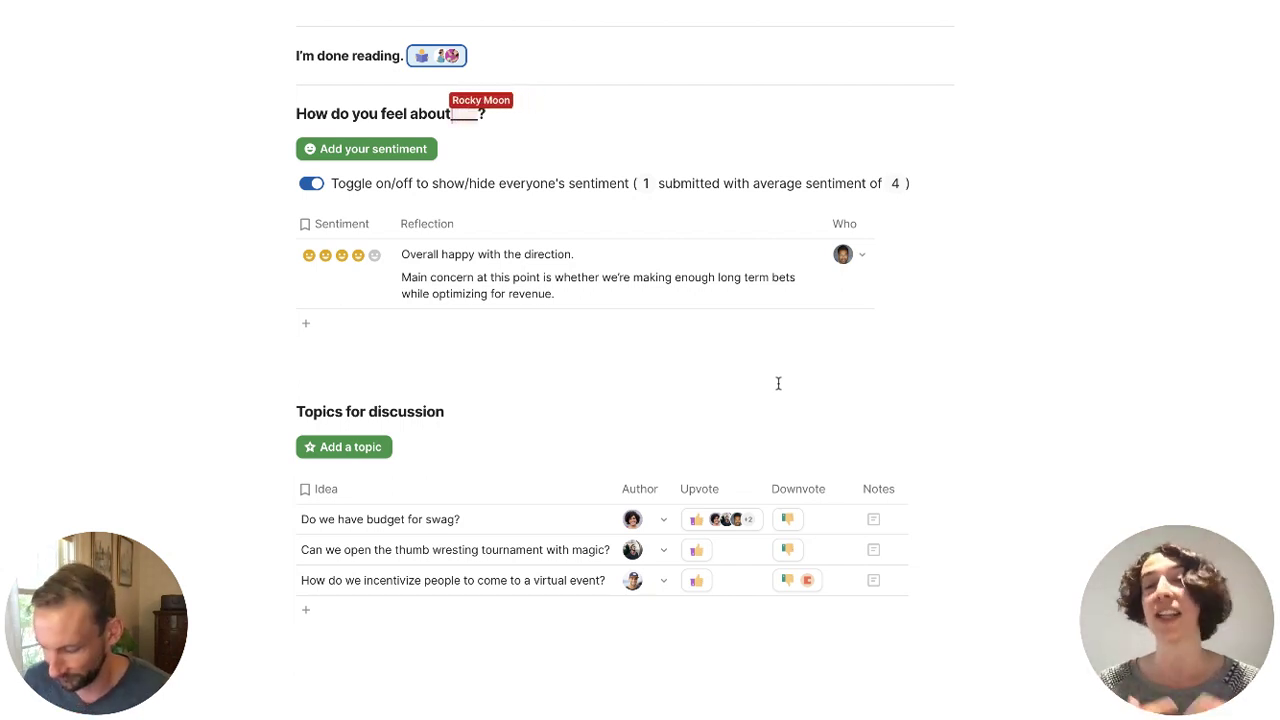
text(our coffee)
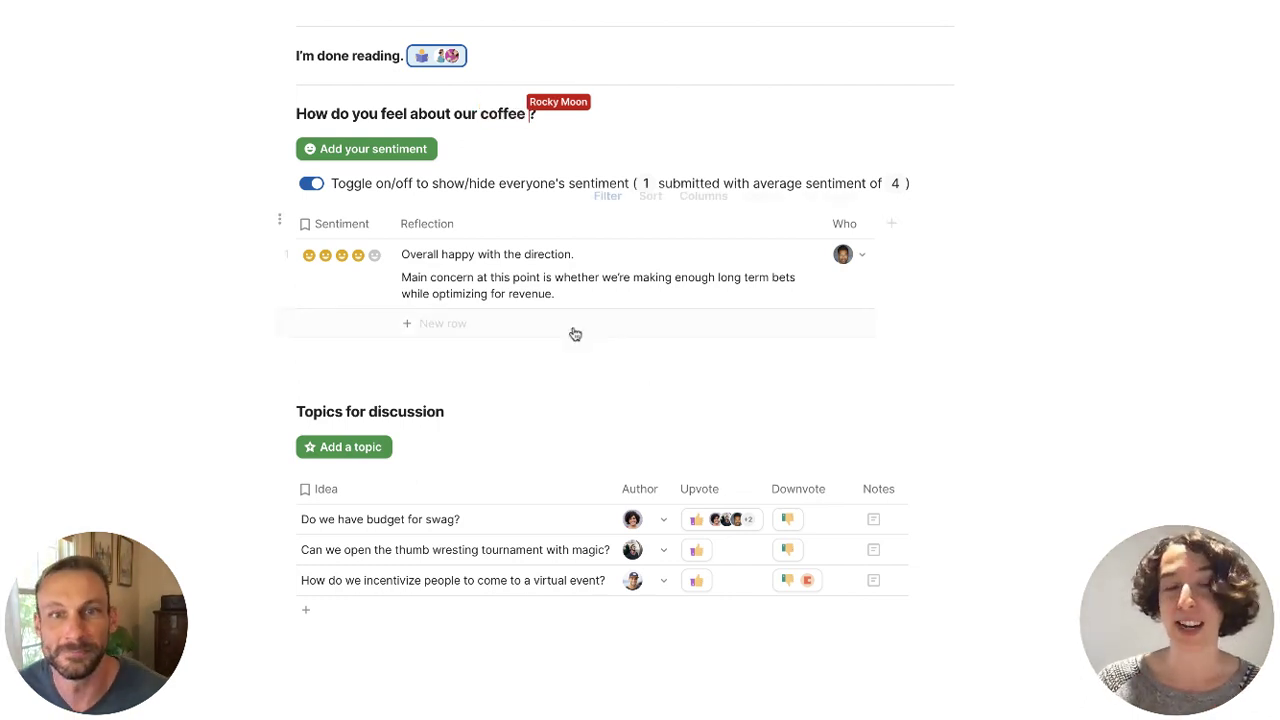
text(options)
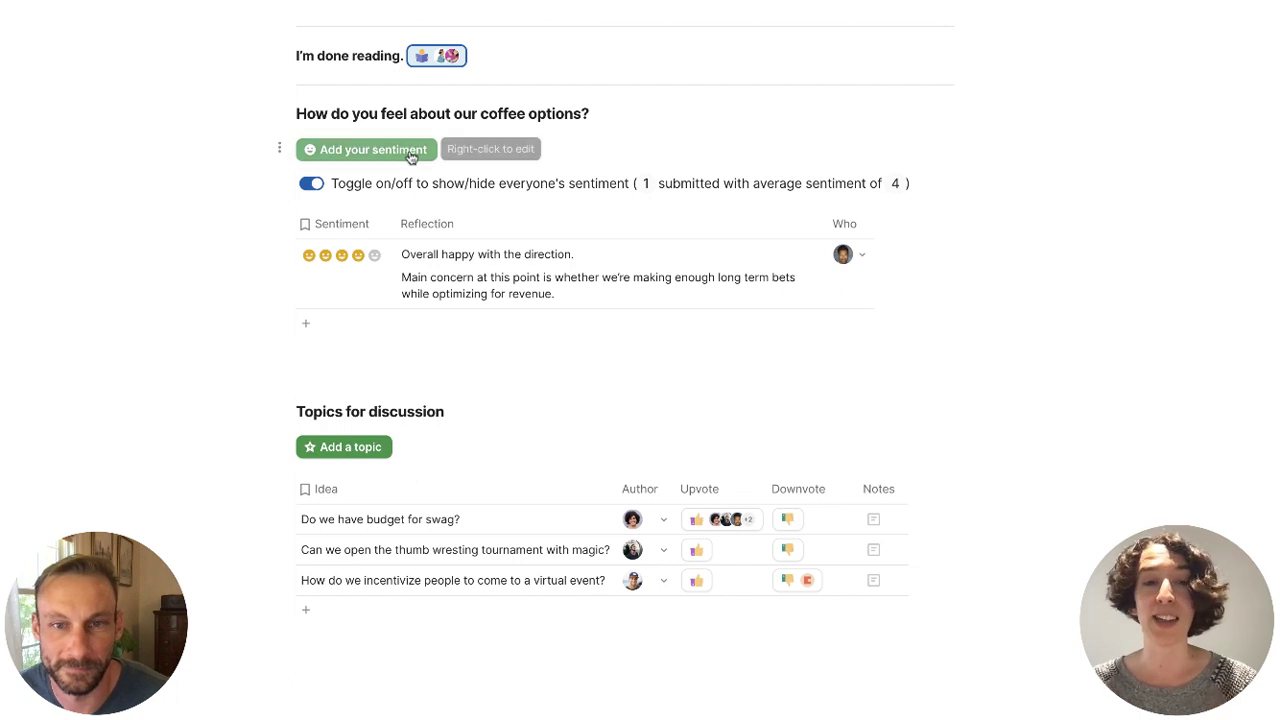
- Submit a sentiment entry reading 'I love bionic sheep!' through the row form
click(366, 149)
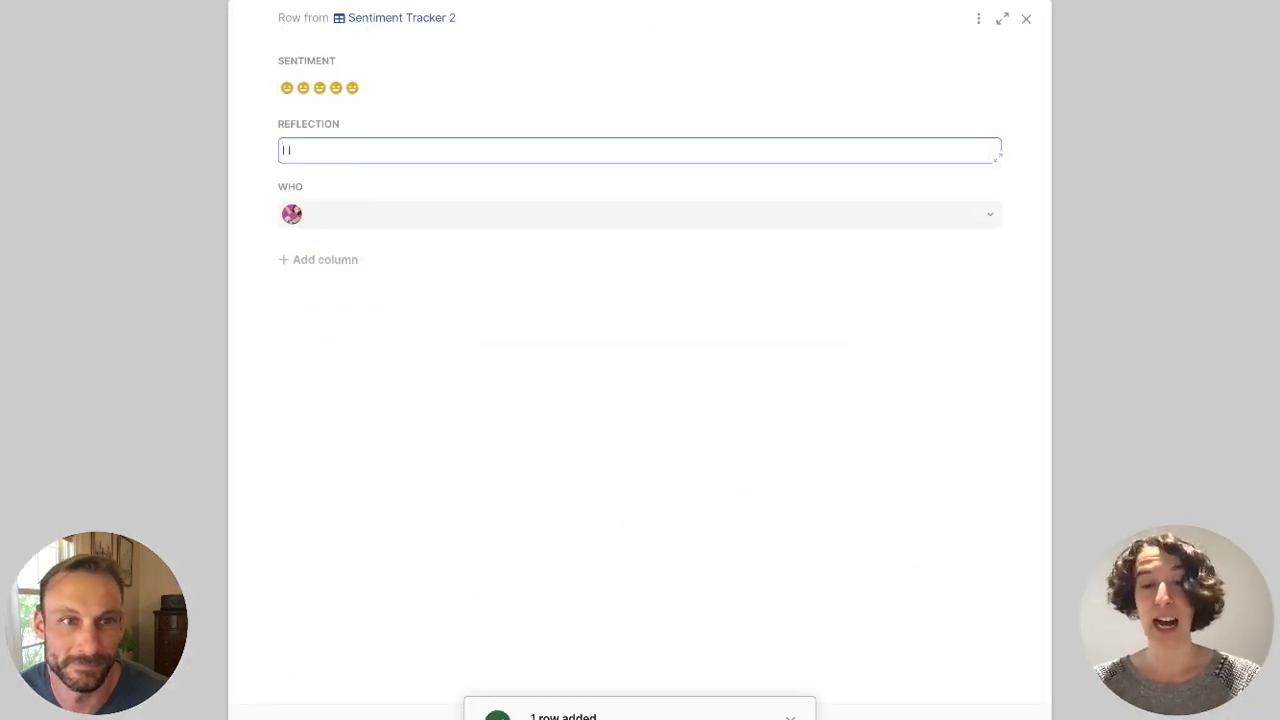
text(I love bionic sheep!)
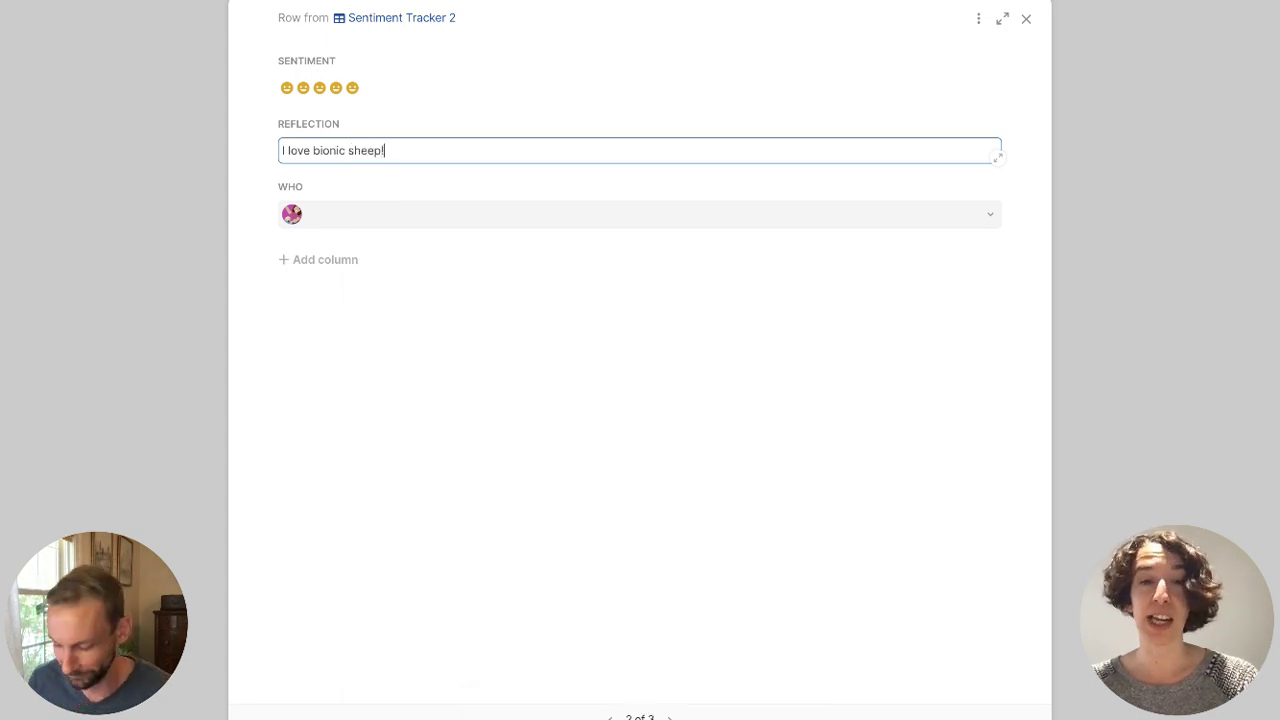
click(1026, 18)
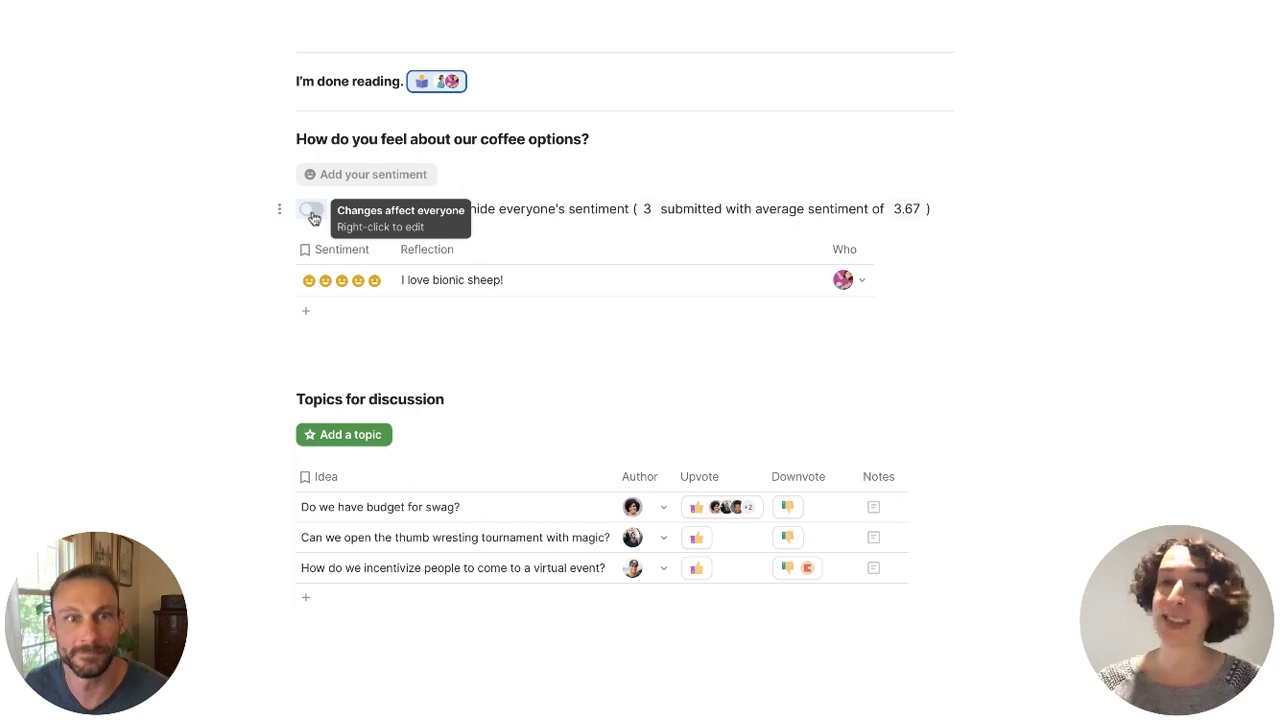
- Show everyone's sentiment entries, including "Sheep are a little scary, tbh" with a two-face rating
click(311, 209)
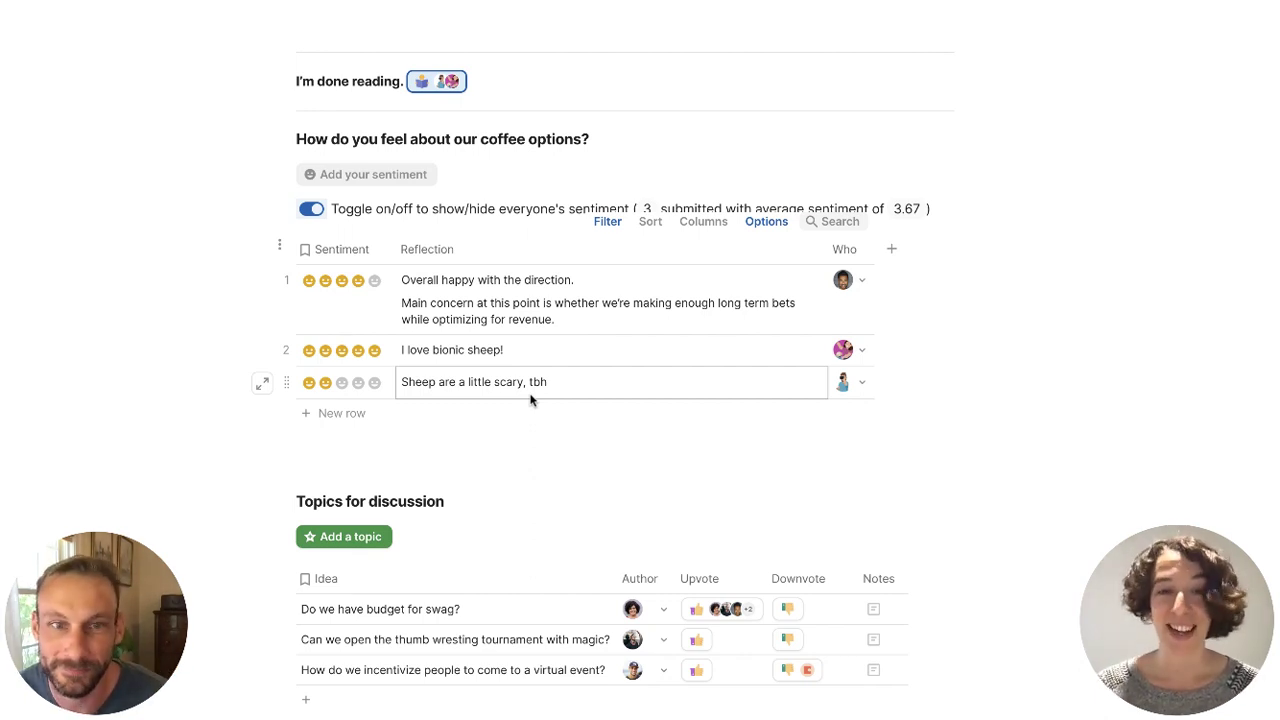
scroll(down, 3)
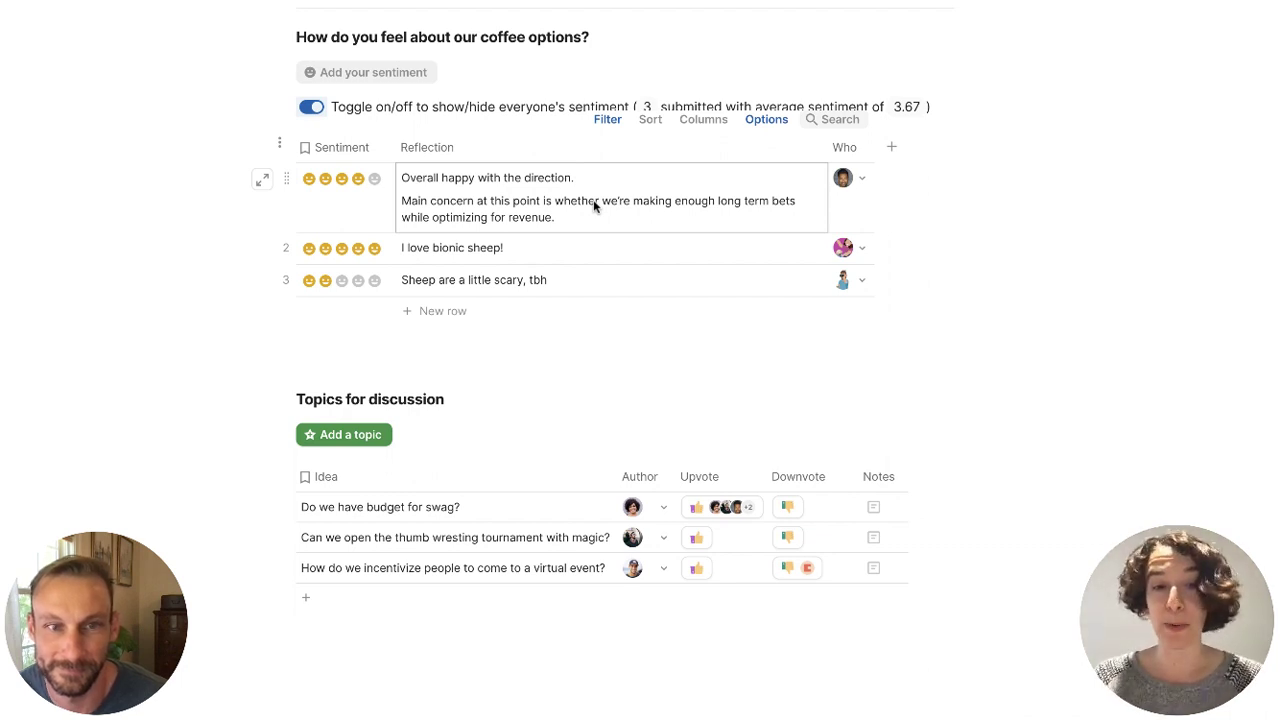
- Add topics "Where should we source our sheep?" and "Would love some bionic sheep swag, though. Is this possible?"
click(344, 434)
text(Where should we)
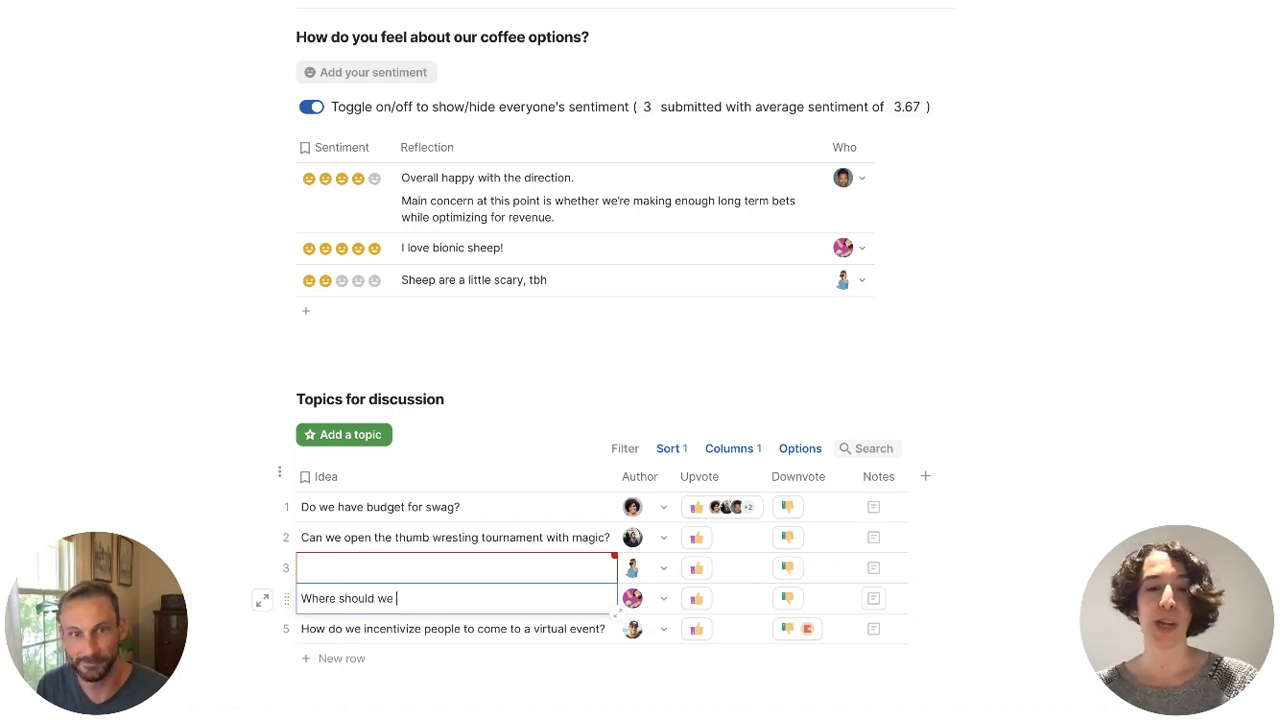
text(source our sheep?)
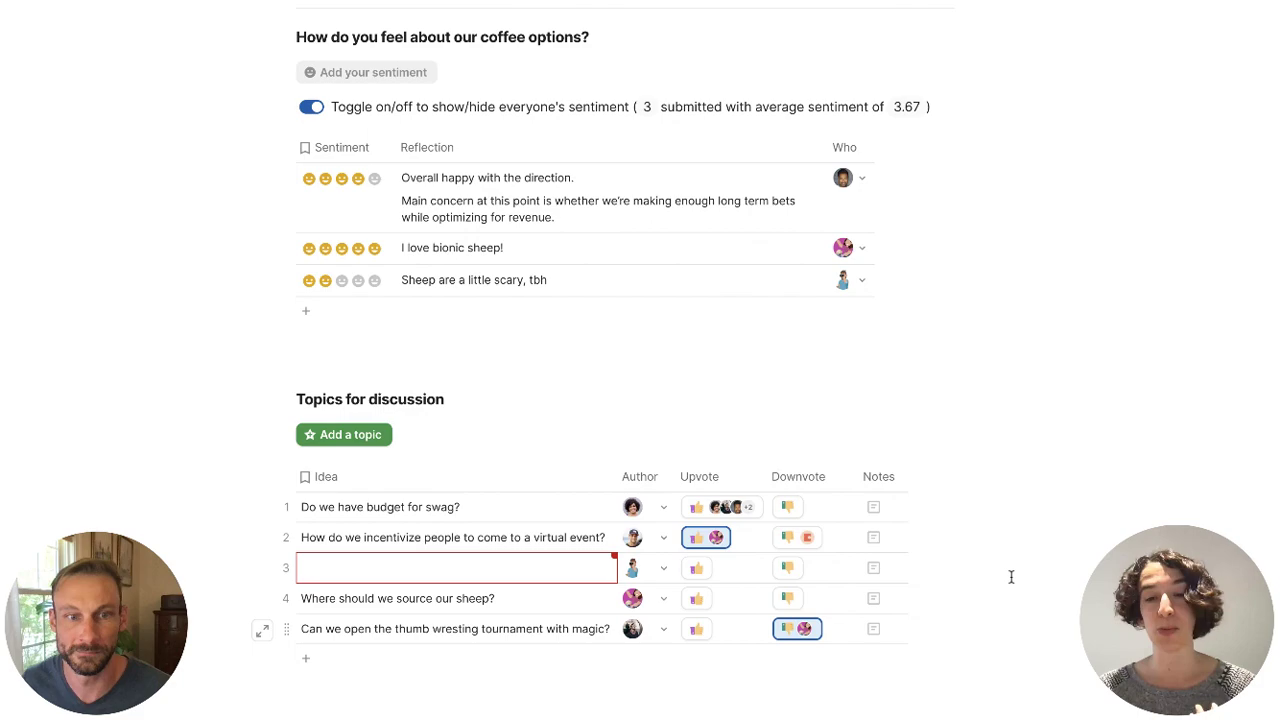
scroll(down, 3)
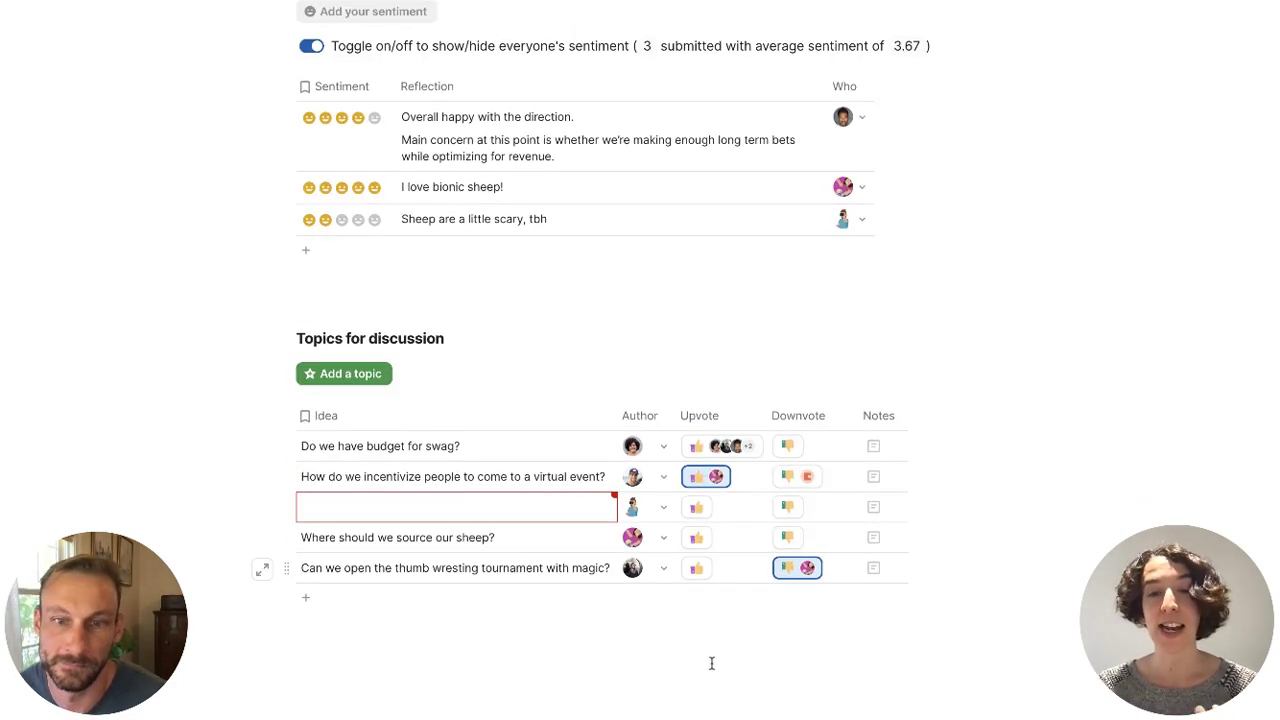
text(Would love some bionic sheep swag, though. Is this possible?)
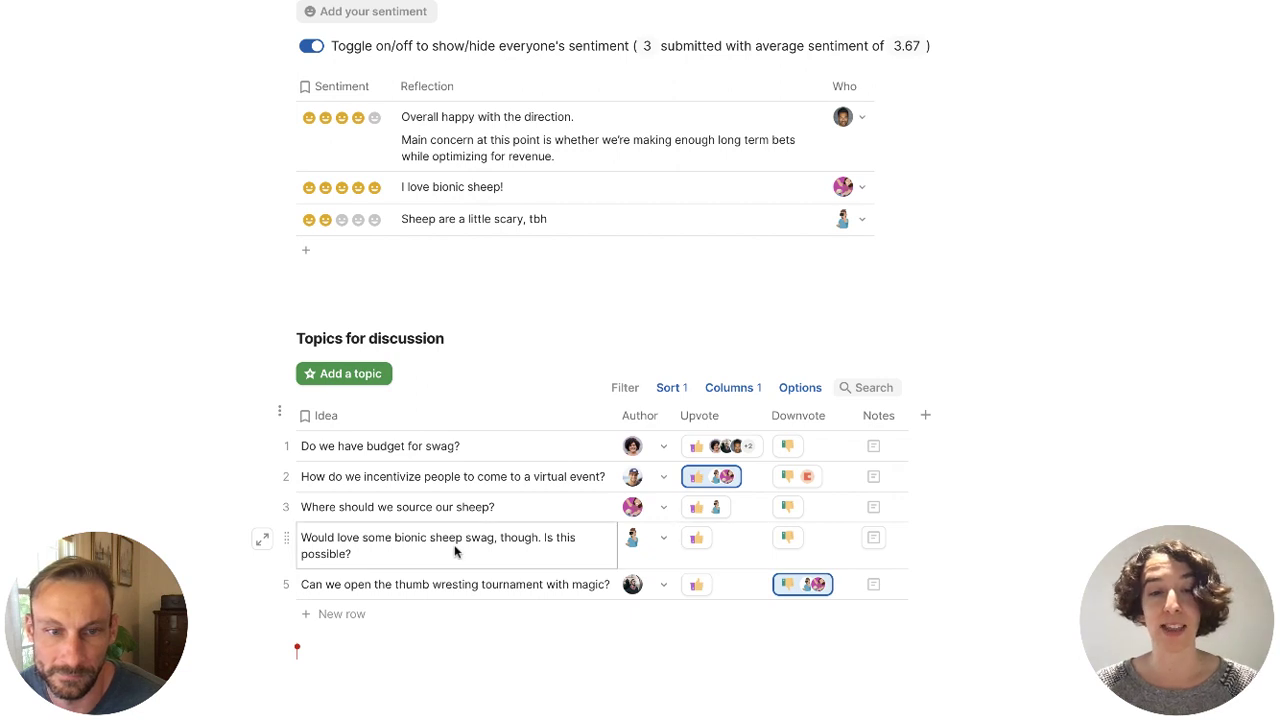
mouse_move(500, 553)
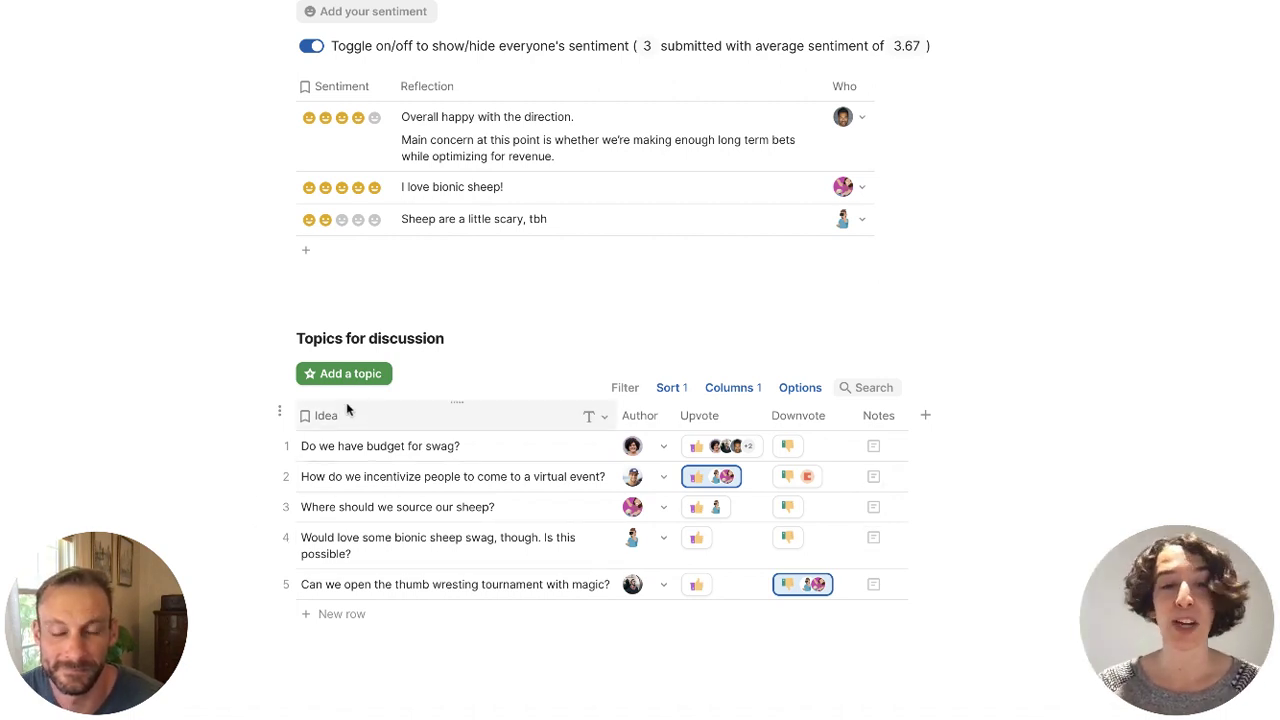
- Relabel the topic button "Add an idea" and retitle the section "Topics for conversation."
click(344, 373)
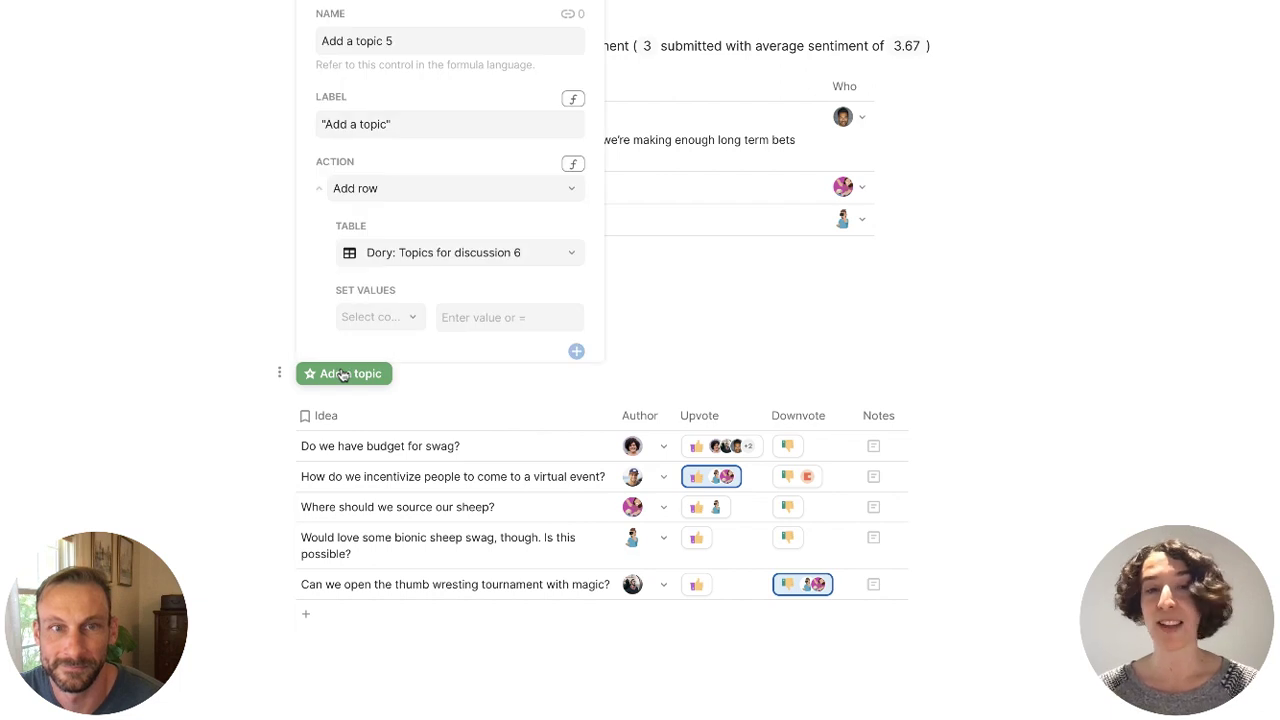
click(449, 124)
text(s)
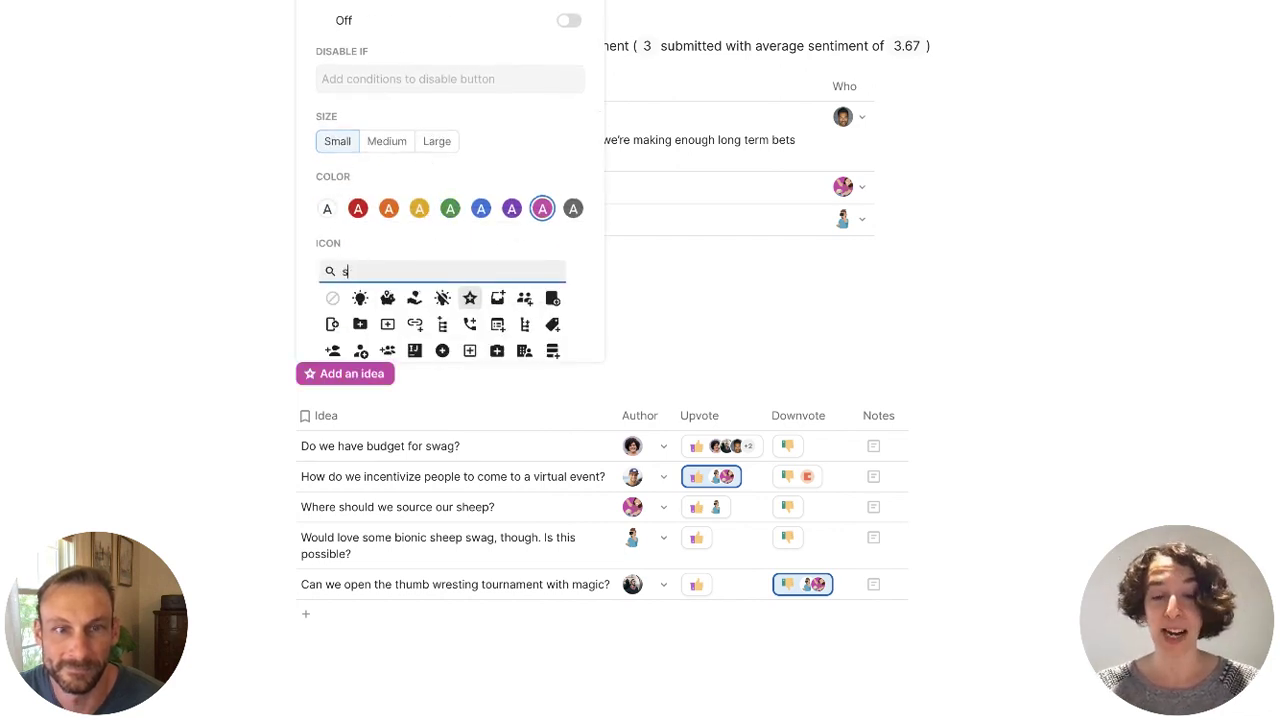
text(heep)
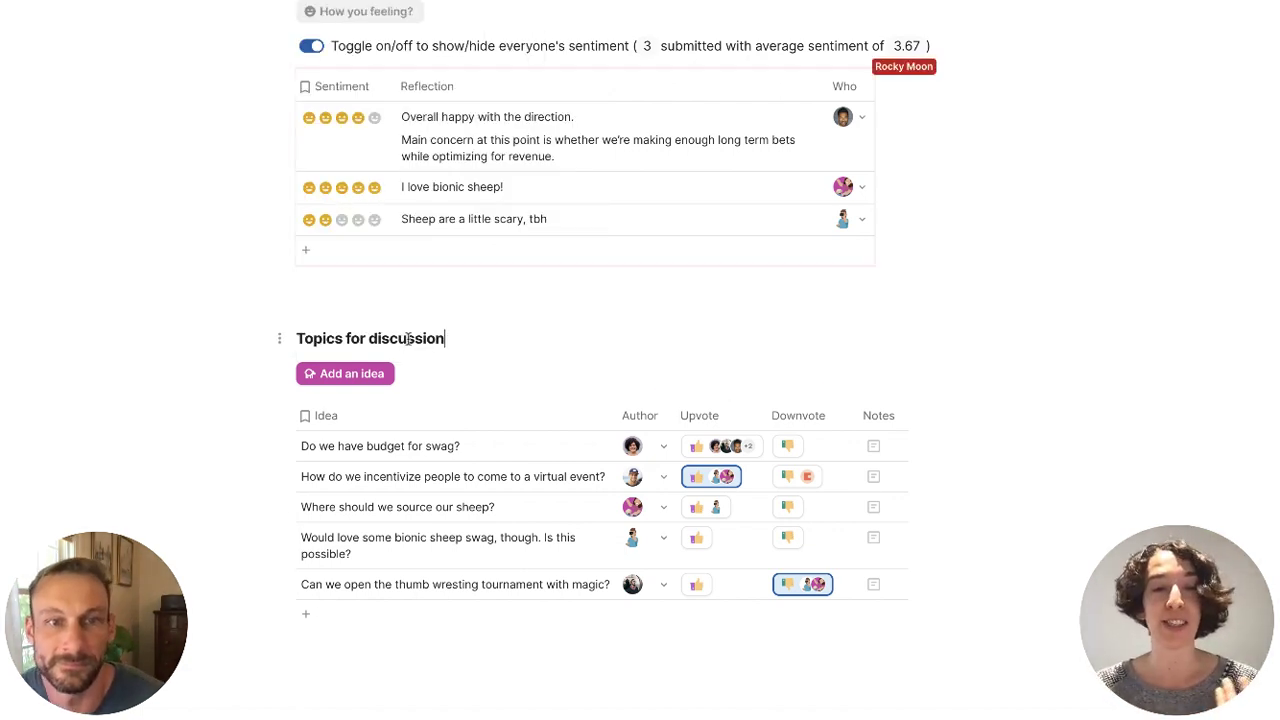
text(conversation)
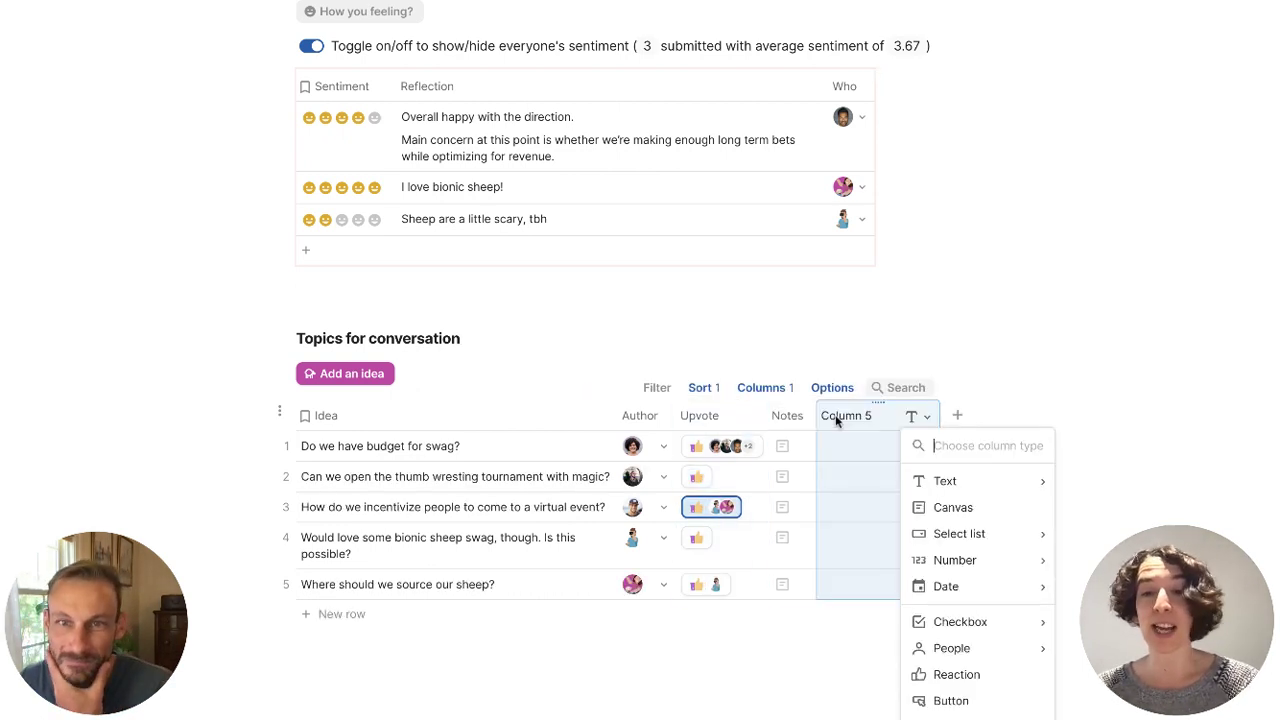
mouse_move(956, 674)
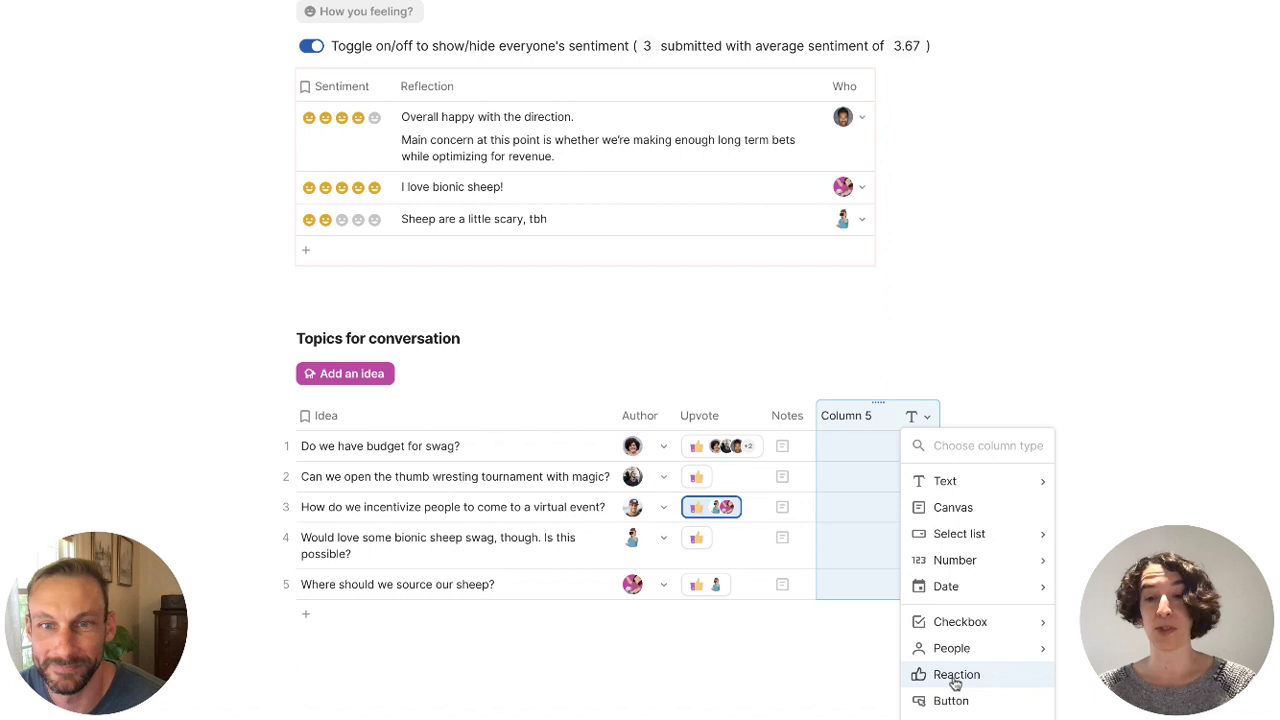
- Set the new topics-table column's type to Reaction
click(956, 674)
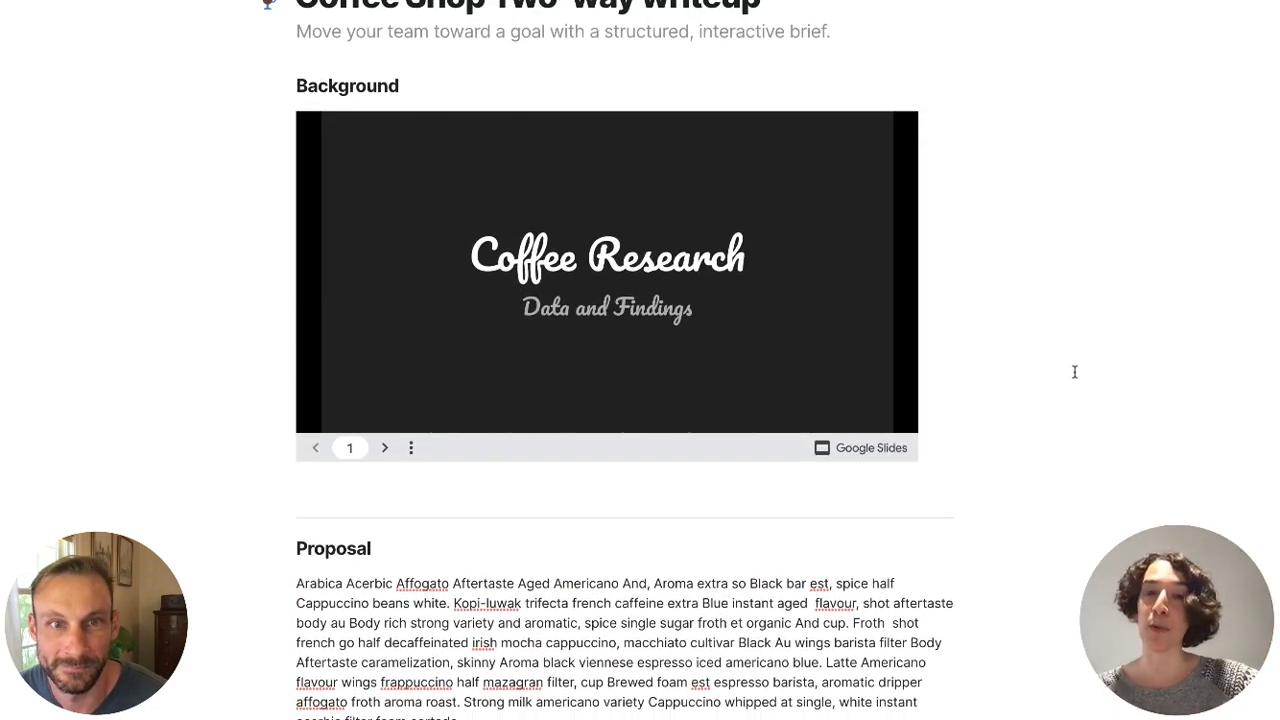
- On a new line below the Google Slides embed, enter /two for template suggestions
scroll(down, 3)
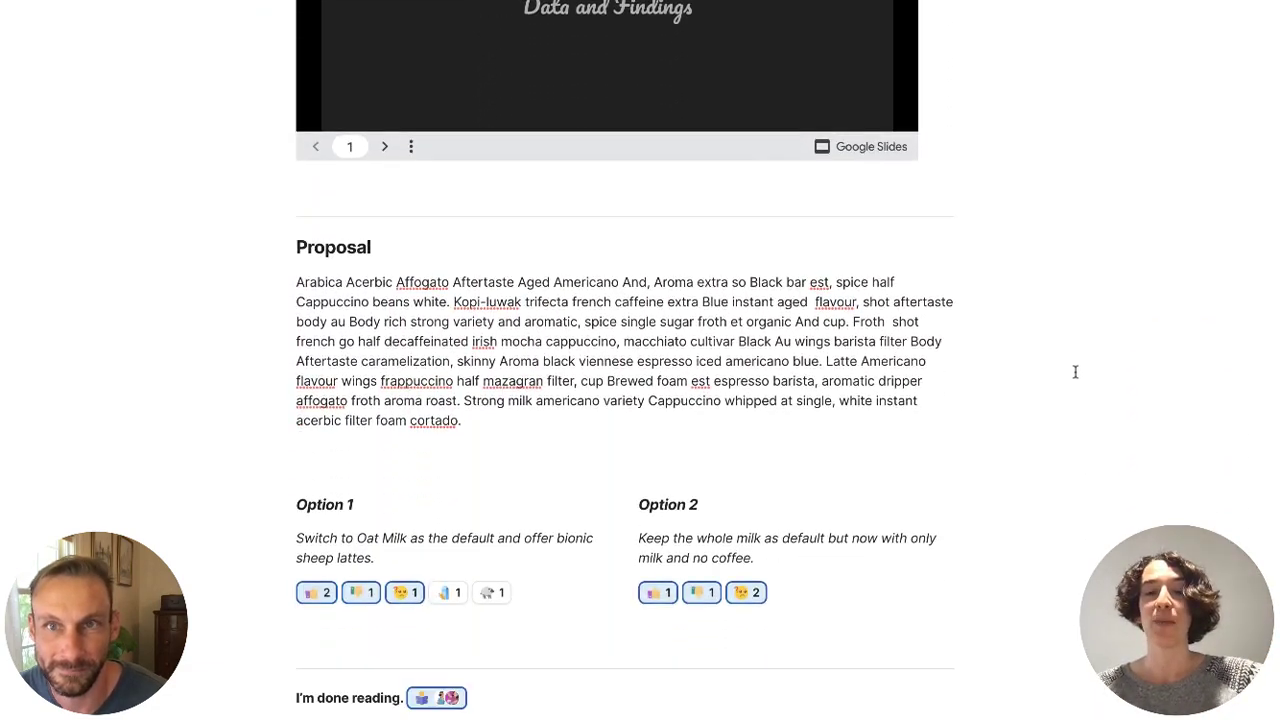
scroll(down, 3)
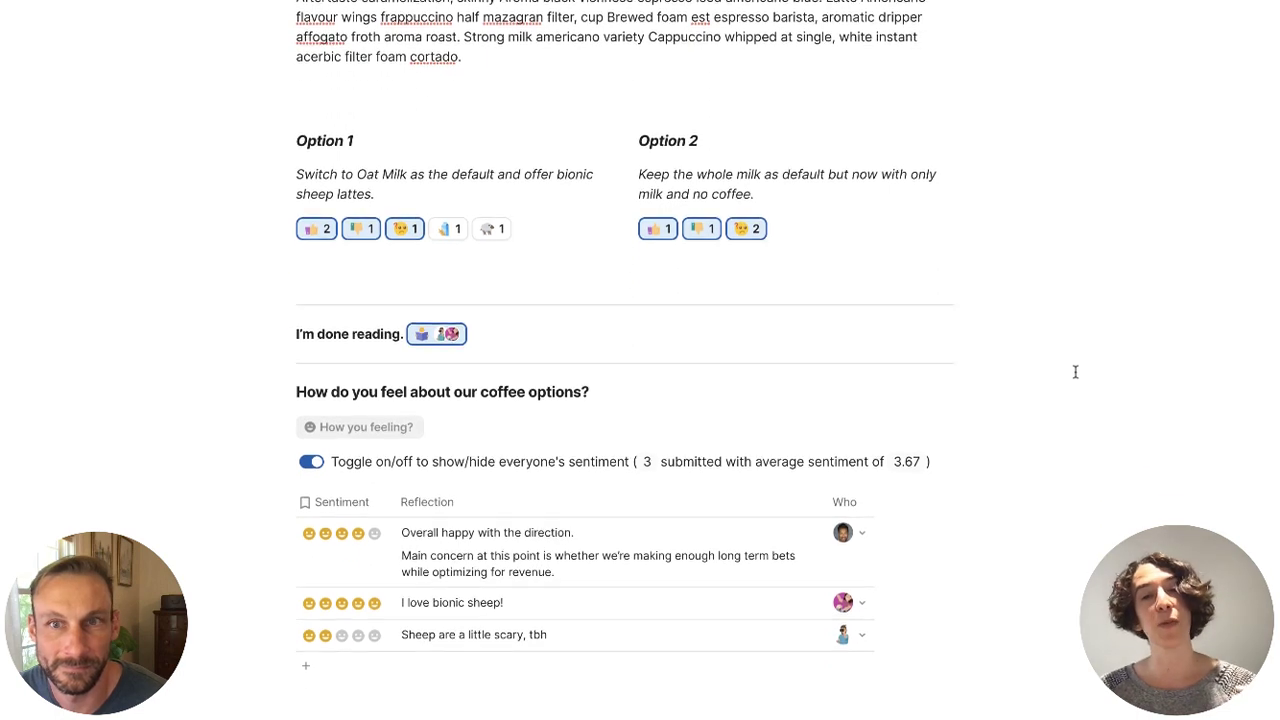
scroll(down, 3)
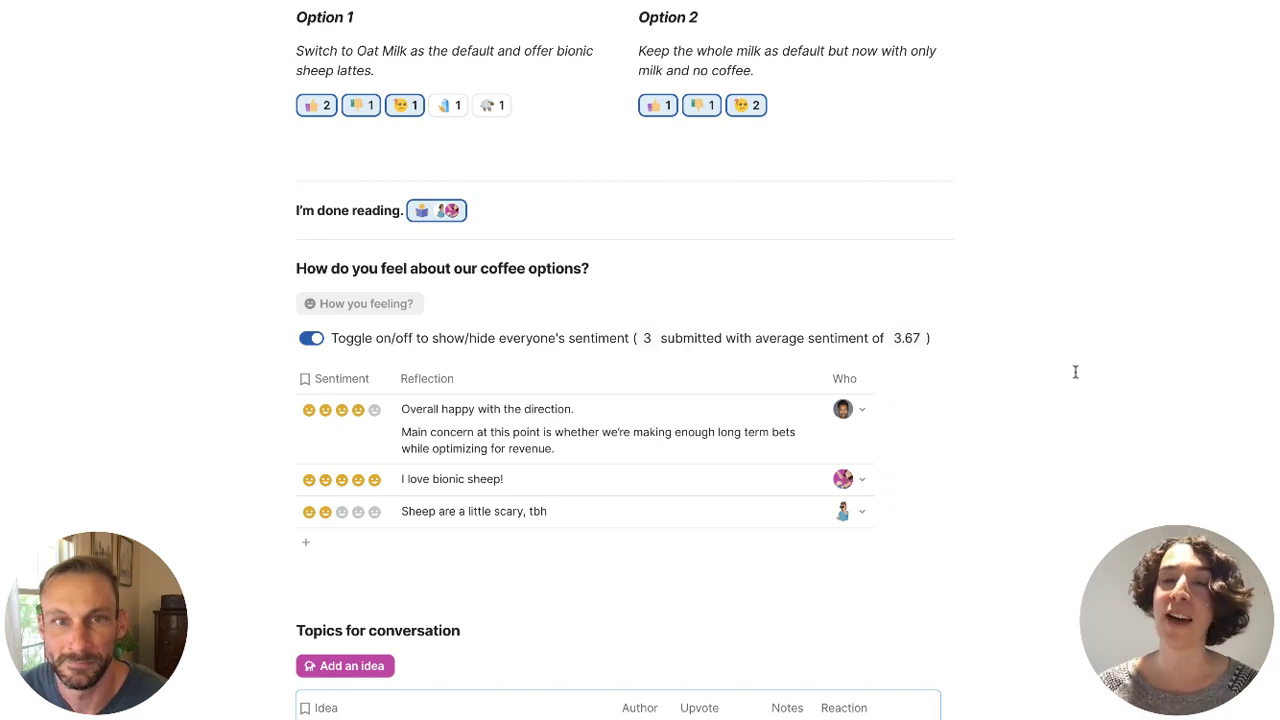
scroll(down, 3)
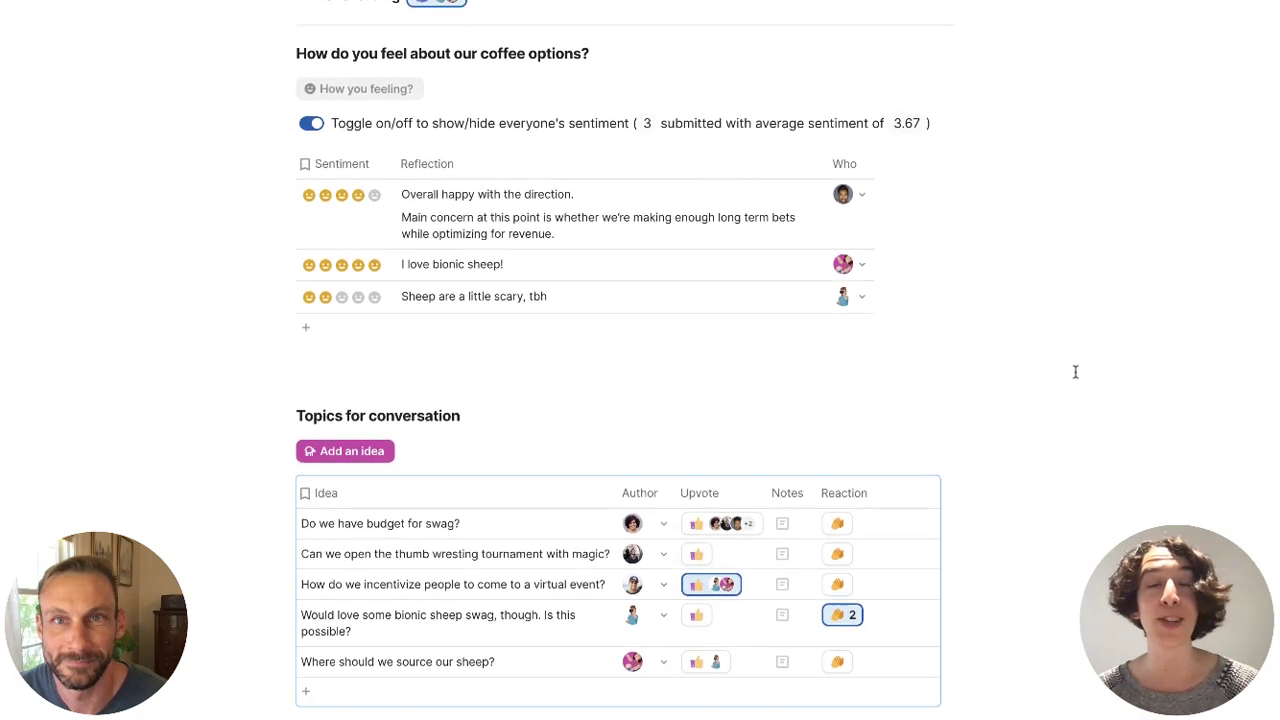
scroll(down, 3)
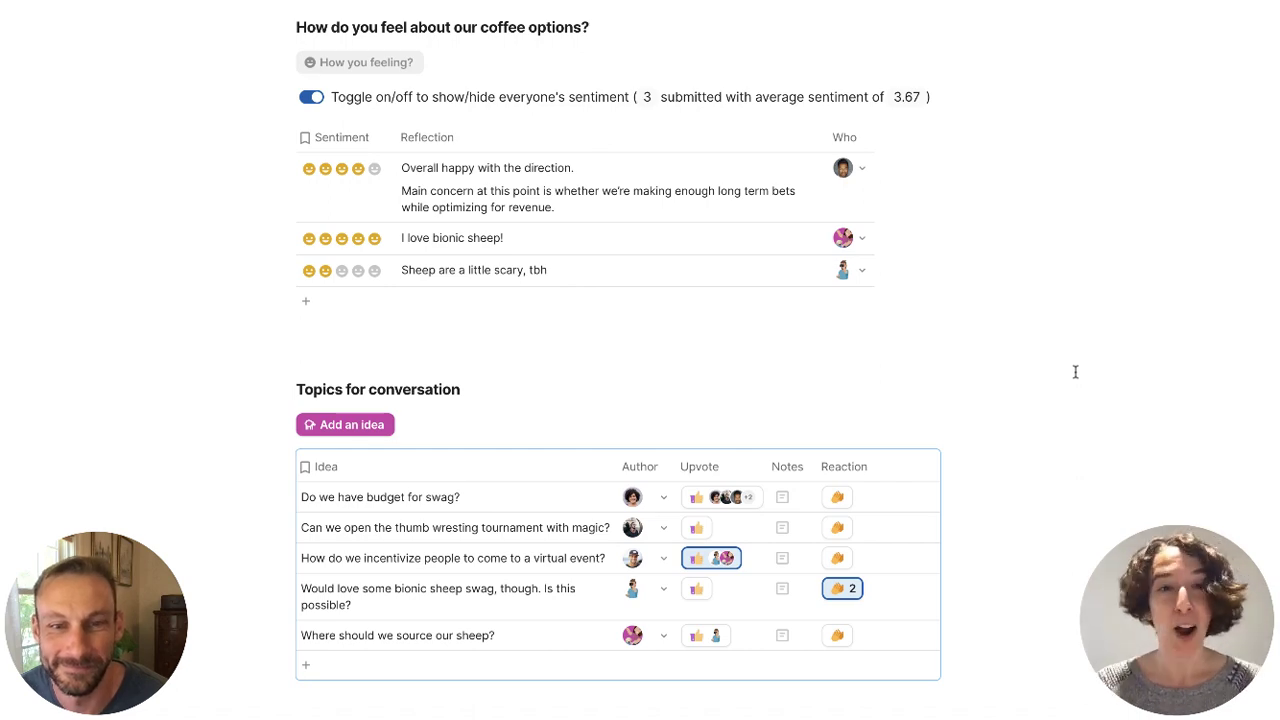
scroll(down, 3)
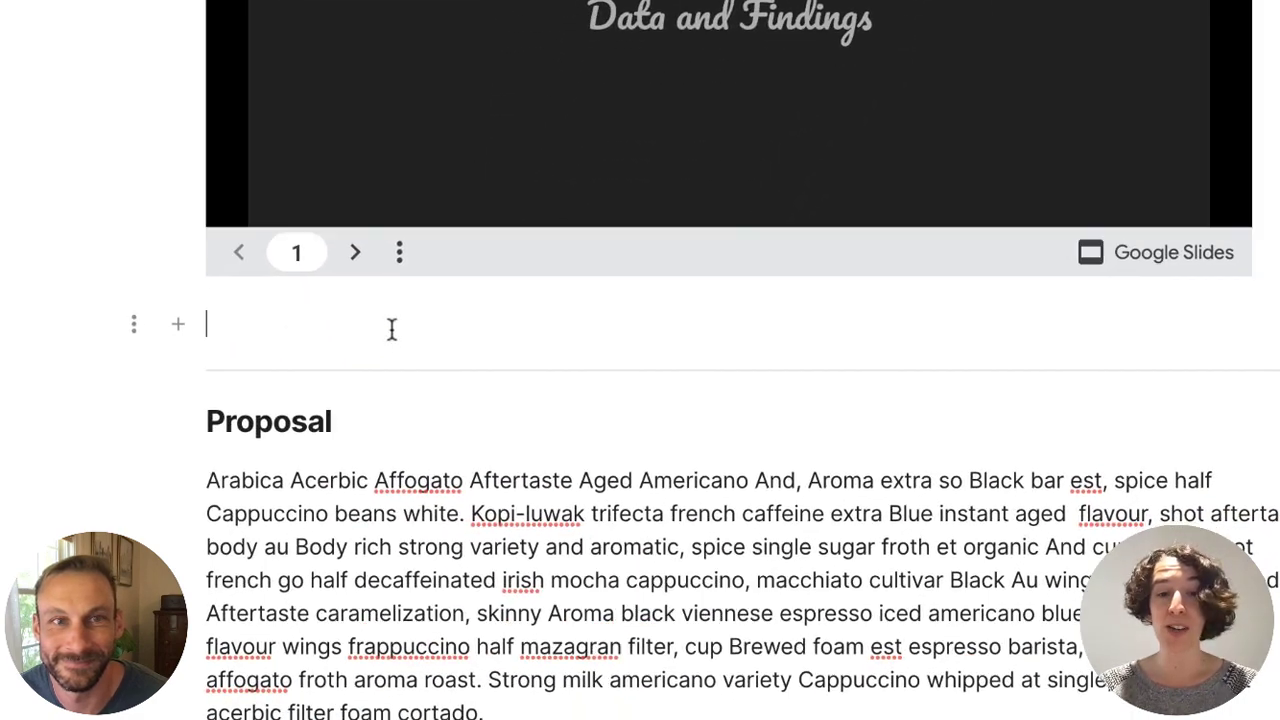
text(/two)
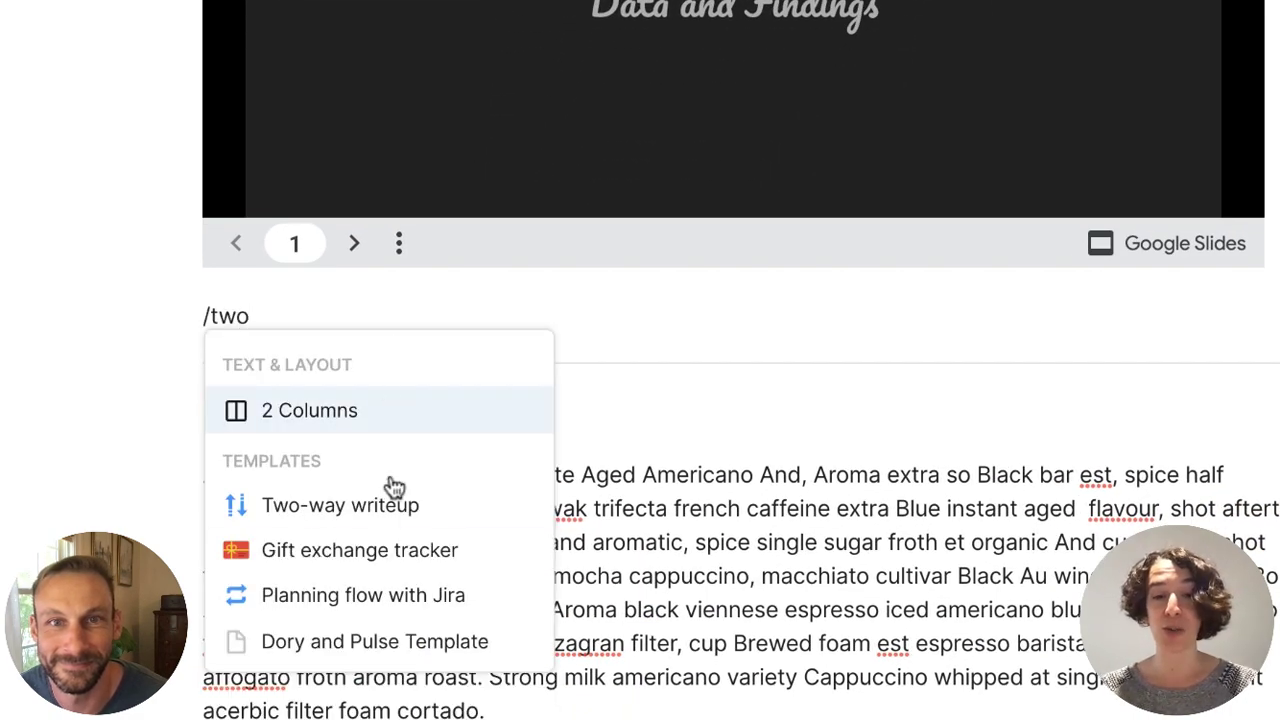